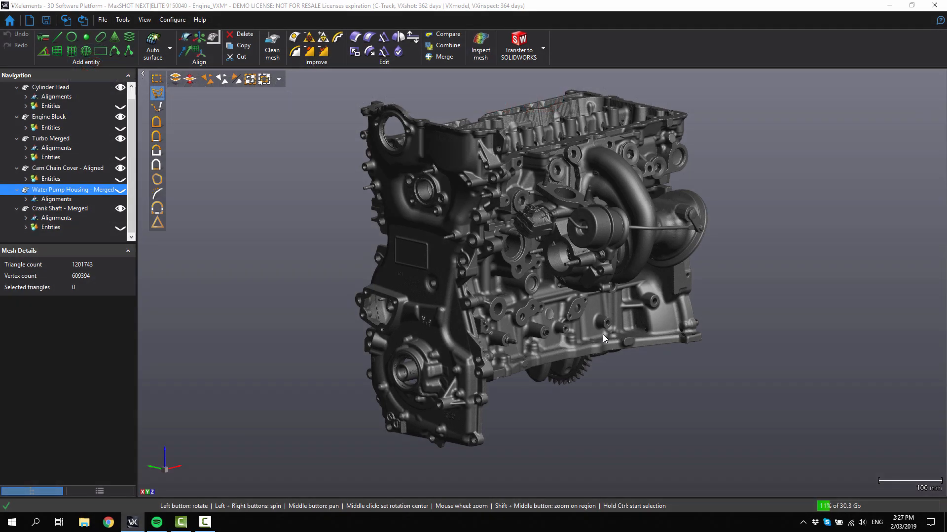
{"action": "mouse_move", "coordinate": [611, 339]}
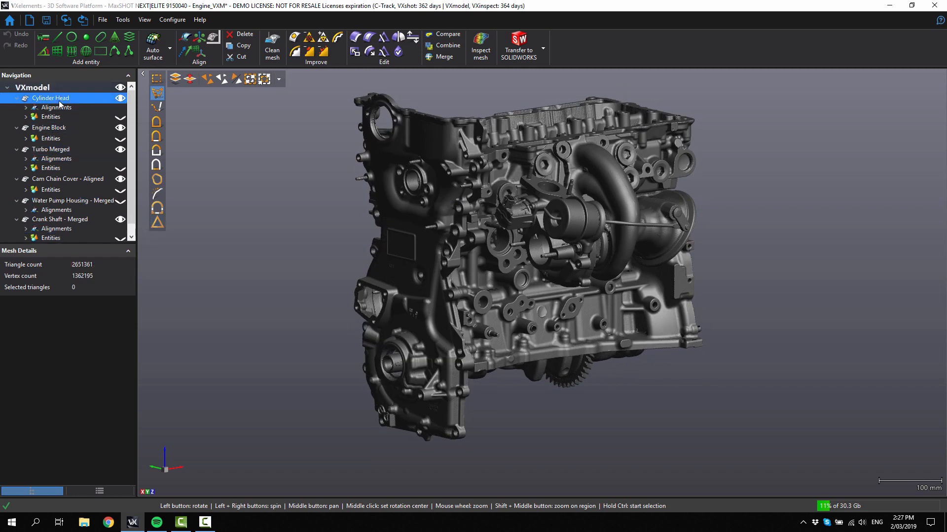
Review the cylinder head, engine block and crank shaft meshes, then make Water Pump Housing - Merged active
{"action": "left_click", "coordinate": [48, 127]}
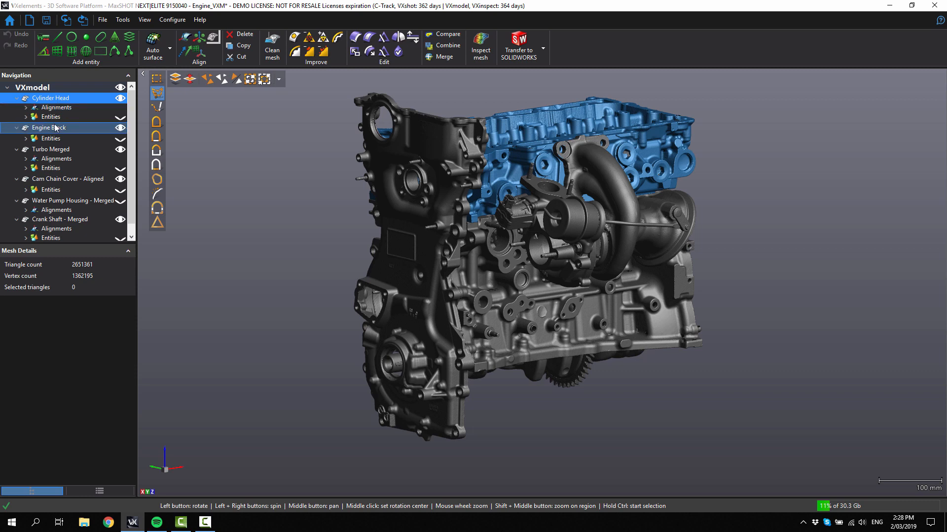
{"action": "left_click", "coordinate": [51, 149]}
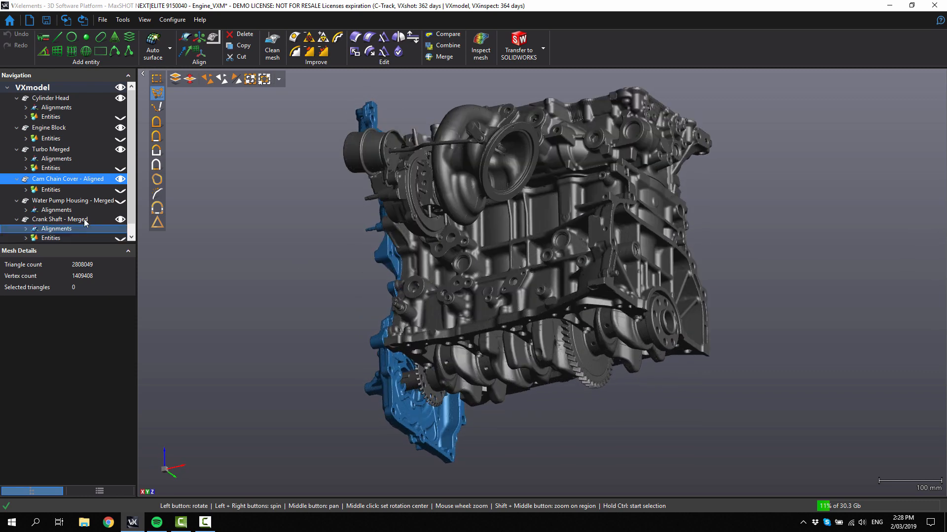
{"action": "left_click", "coordinate": [60, 219]}
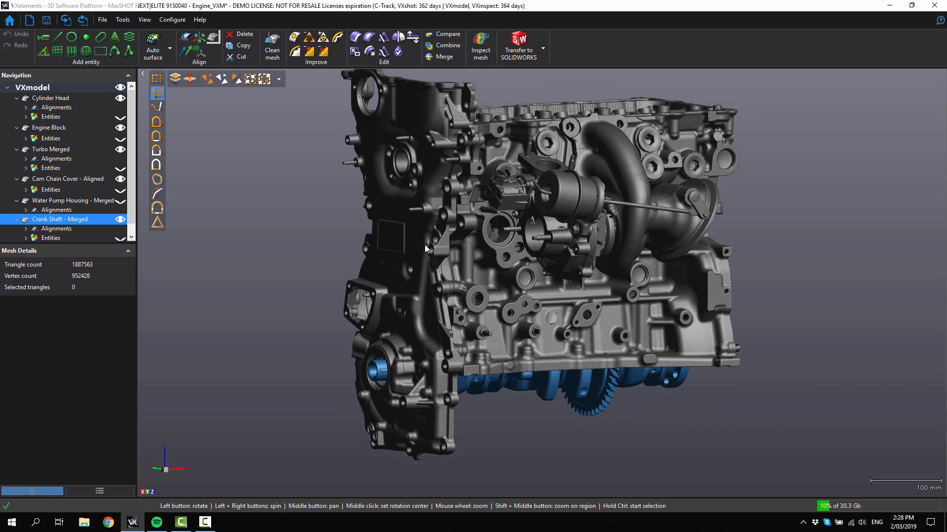
{"action": "mouse_move", "coordinate": [204, 271]}
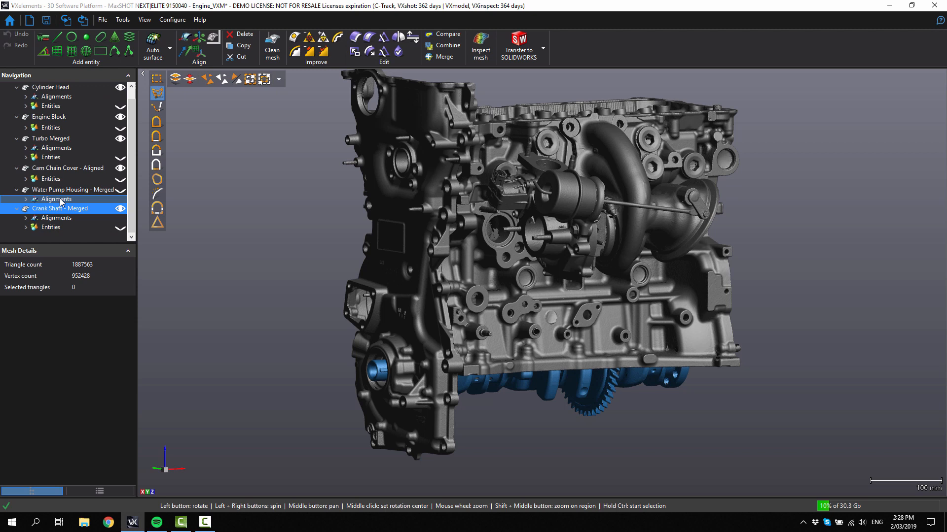
{"action": "left_click", "coordinate": [74, 190]}
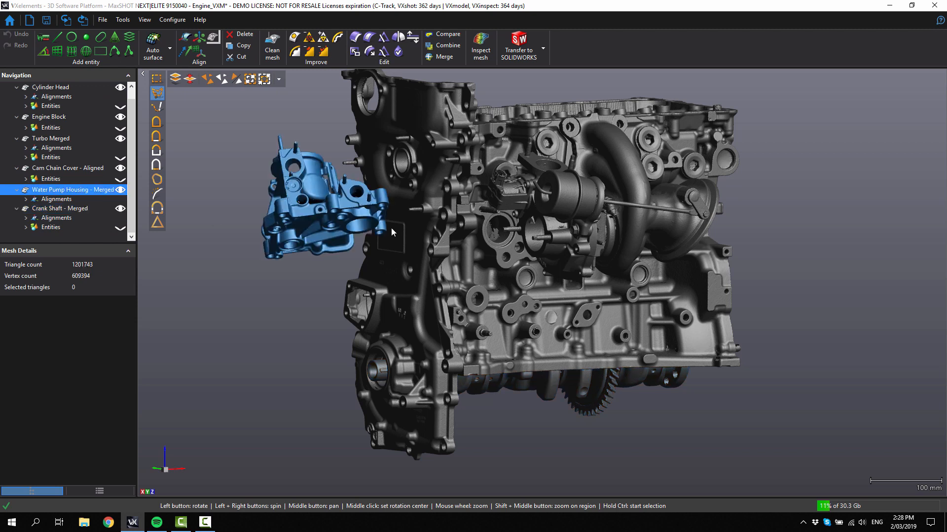
{"action": "mouse_move", "coordinate": [184, 253]}
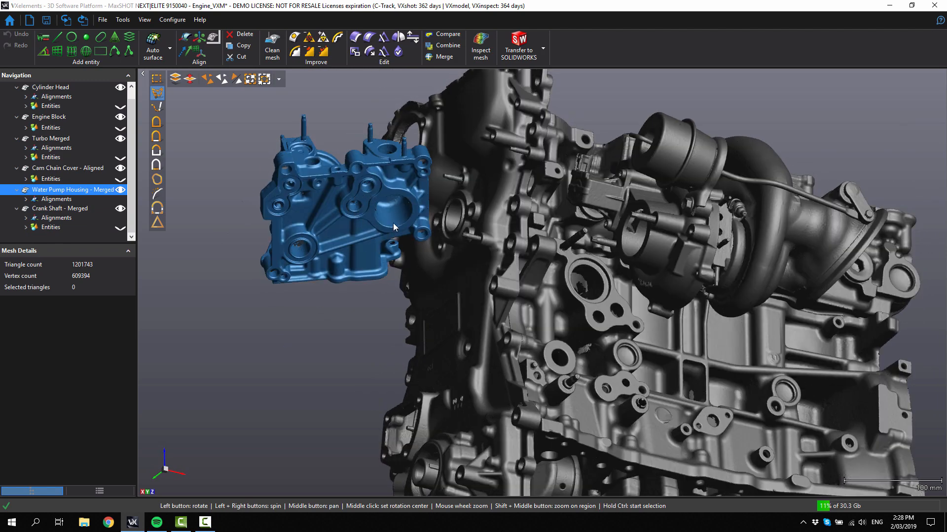
{"action": "mouse_move", "coordinate": [582, 296]}
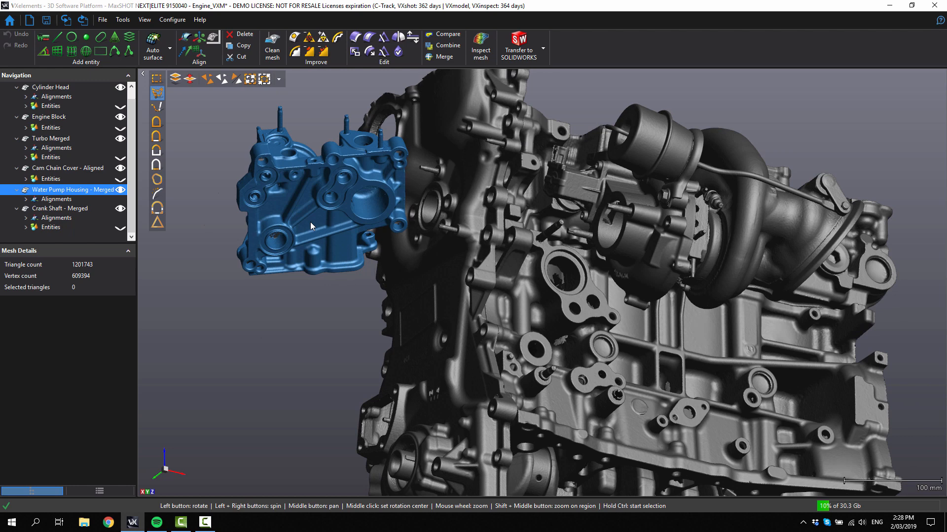
Create Plane 1 fitted to the flat ring face around the housing's large round recess
{"action": "left_click", "coordinate": [50, 138]}
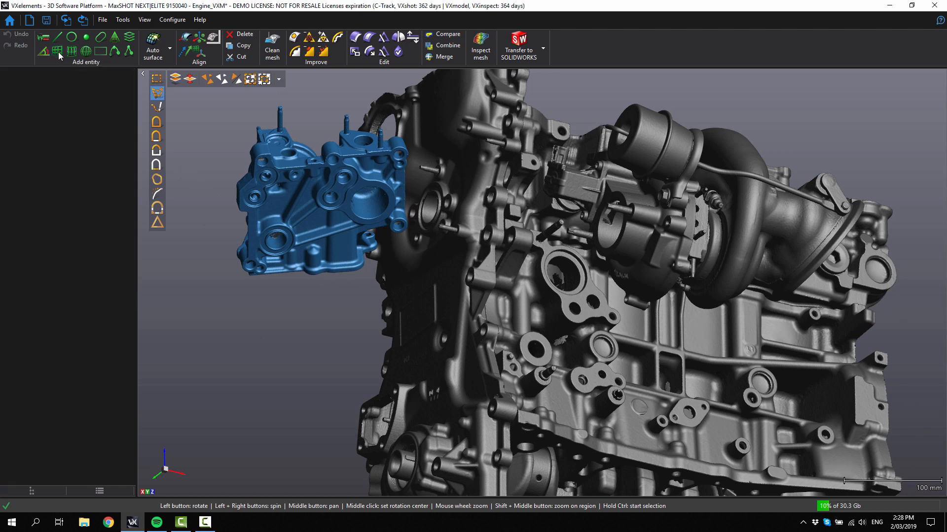
{"action": "left_click", "coordinate": [71, 52]}
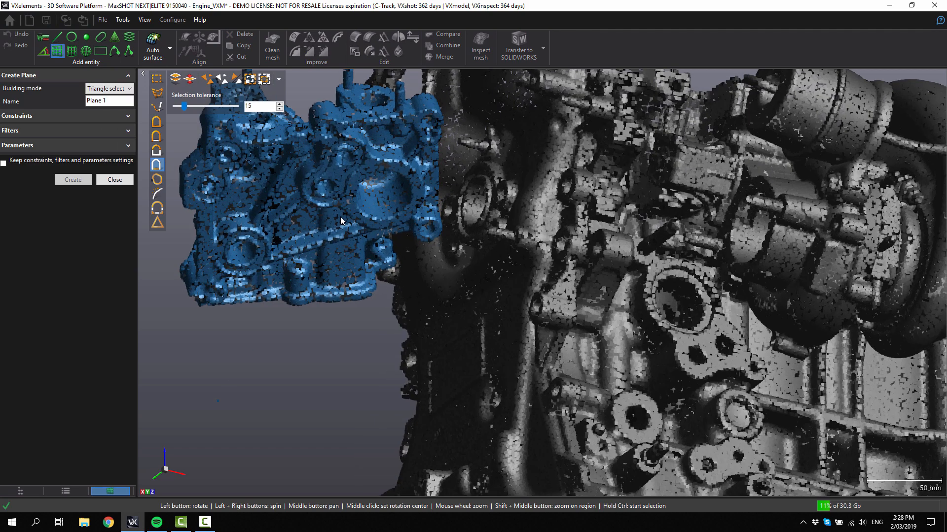
{"action": "scroll", "scroll_direction": "up", "scroll_amount": 3}
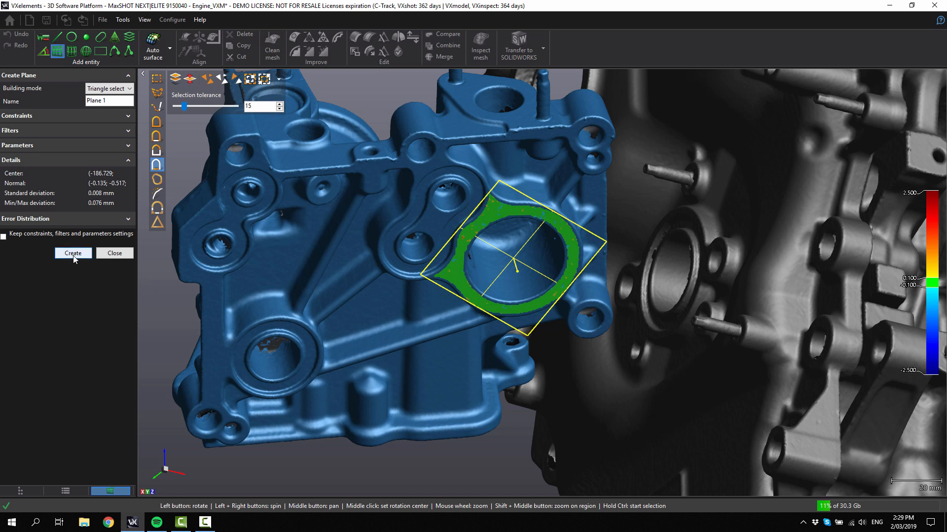
{"action": "left_click", "coordinate": [72, 253]}
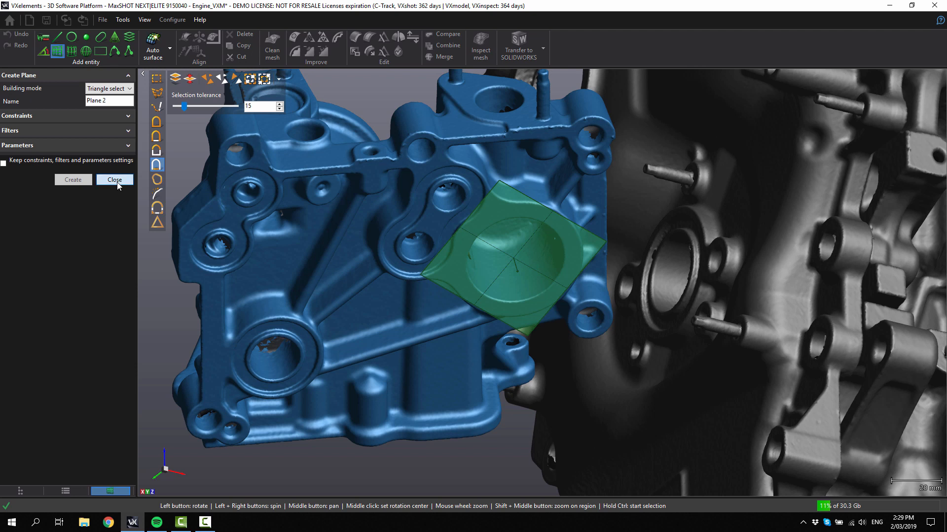
{"action": "left_click", "coordinate": [114, 179]}
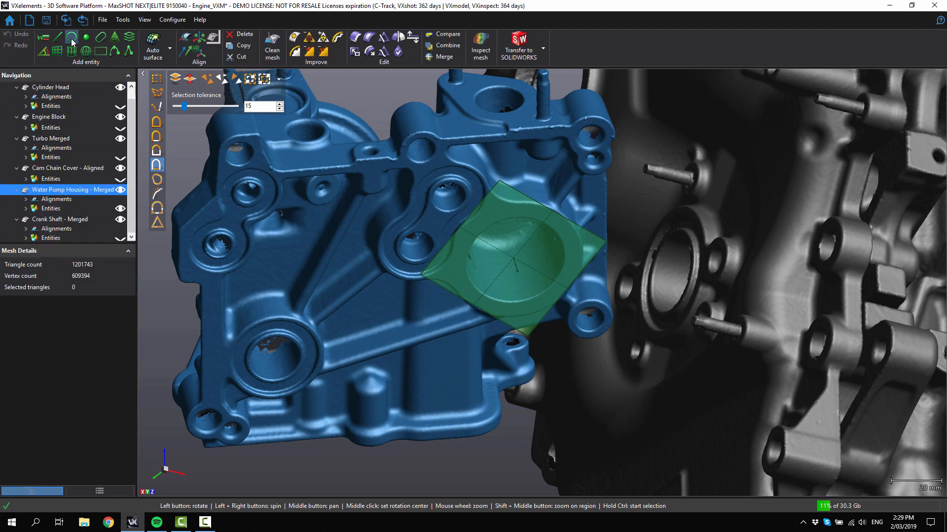
Create two circles on the bolt holes beside the recess, constrained to Plane 1
{"action": "left_click", "coordinate": [71, 36]}
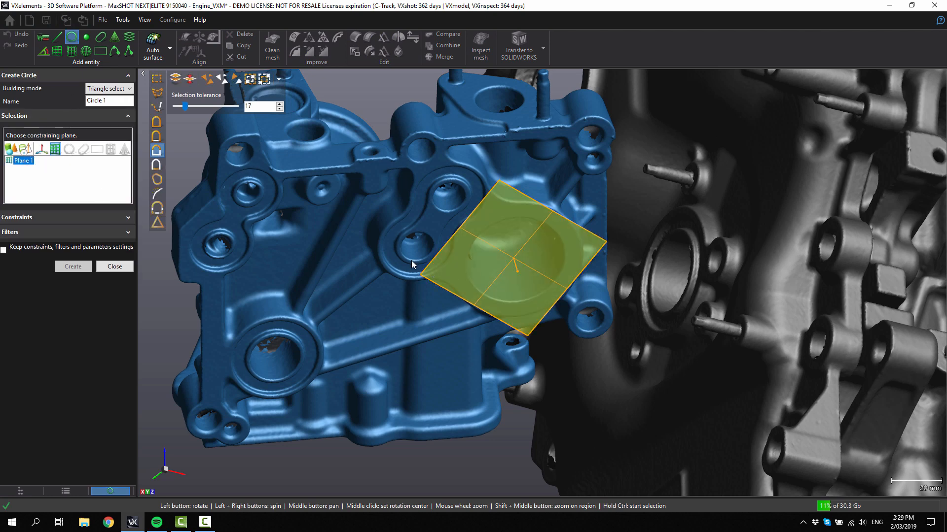
{"action": "scroll", "scroll_direction": "up", "scroll_amount": 3}
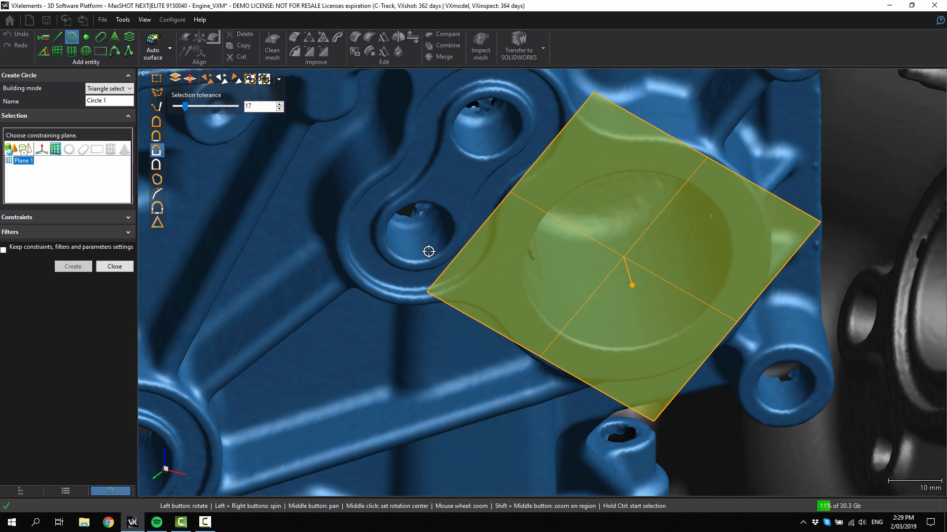
{"action": "mouse_move", "coordinate": [420, 244]}
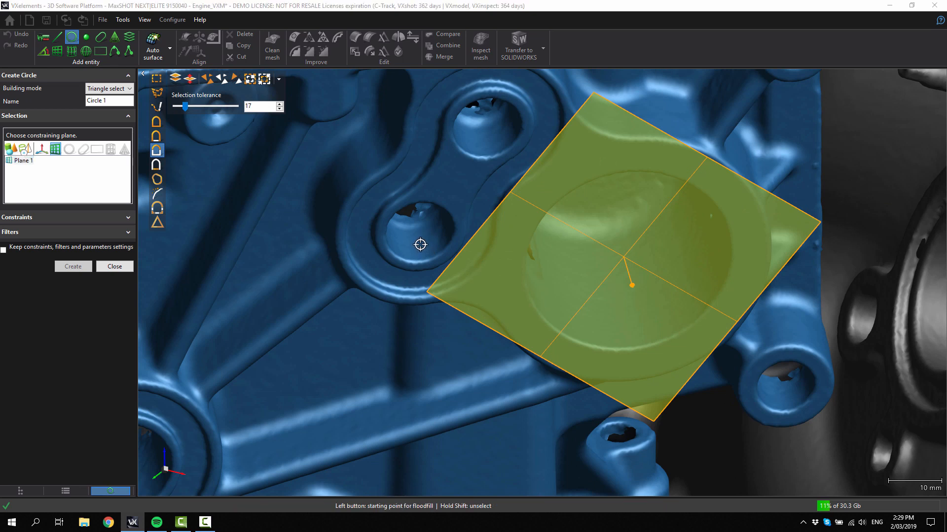
{"action": "left_click", "coordinate": [416, 233]}
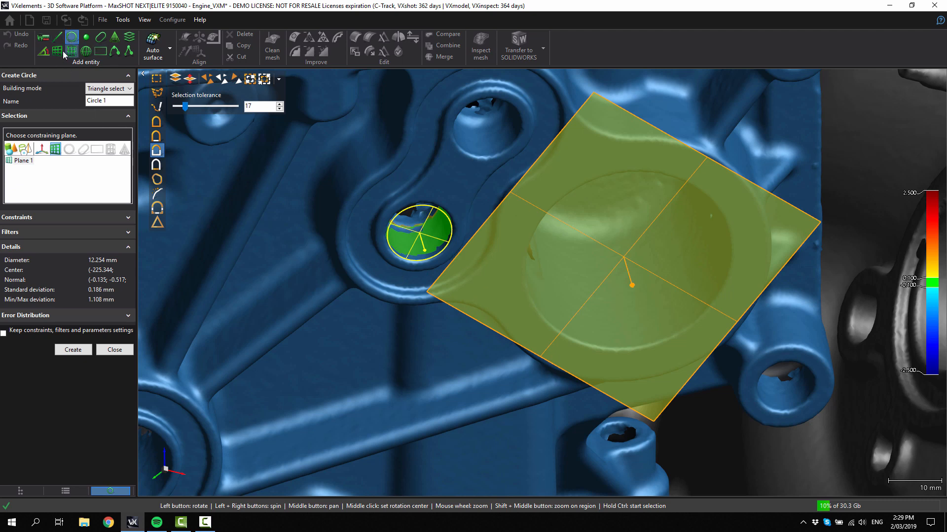
{"action": "mouse_move", "coordinate": [156, 150]}
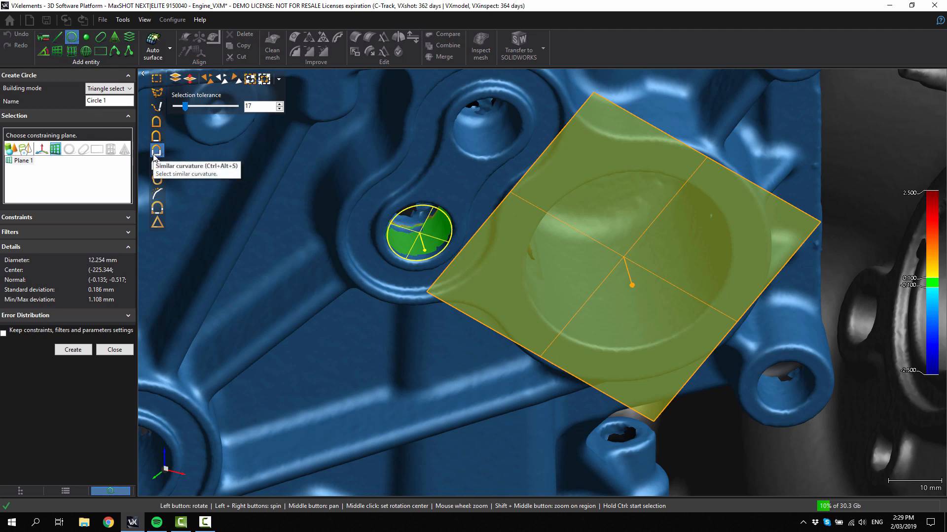
{"action": "mouse_move", "coordinate": [181, 189]}
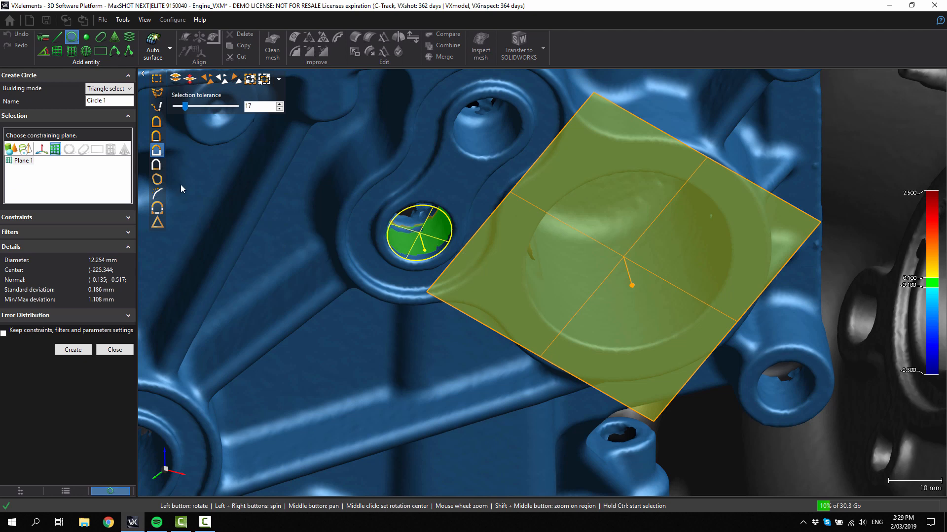
{"action": "mouse_move", "coordinate": [155, 150]}
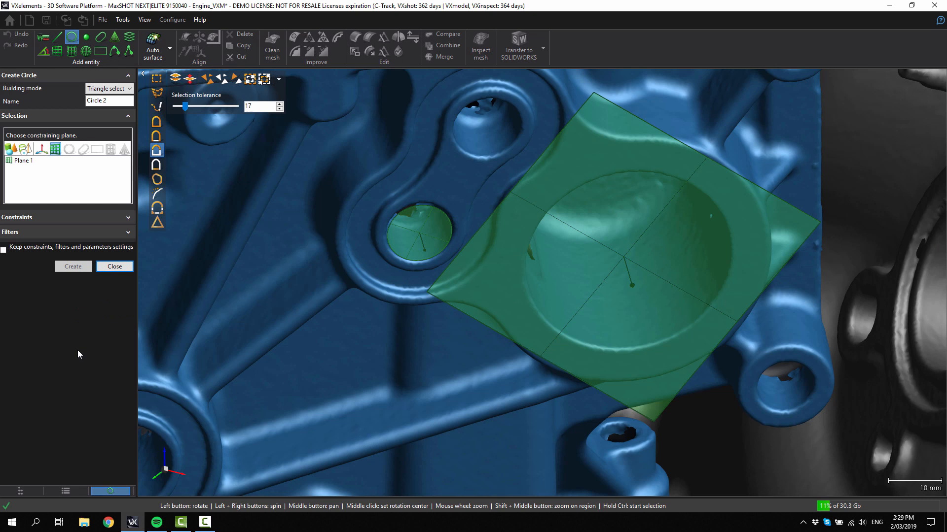
{"action": "left_click", "coordinate": [598, 275]}
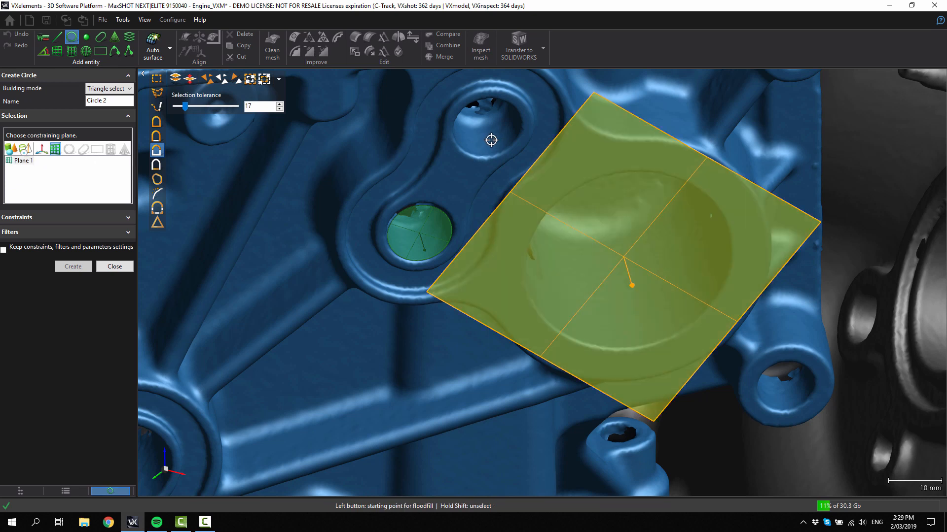
{"action": "left_click", "coordinate": [492, 126]}
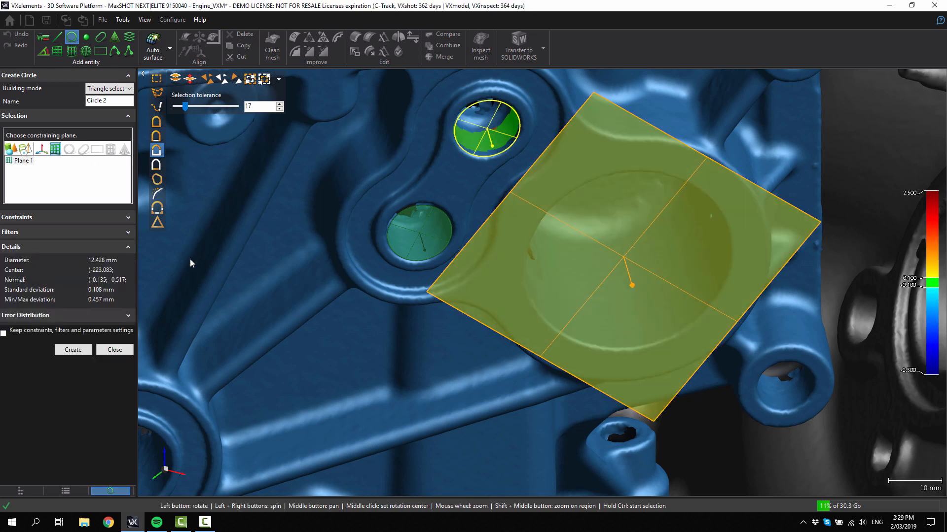
{"action": "left_click", "coordinate": [72, 349]}
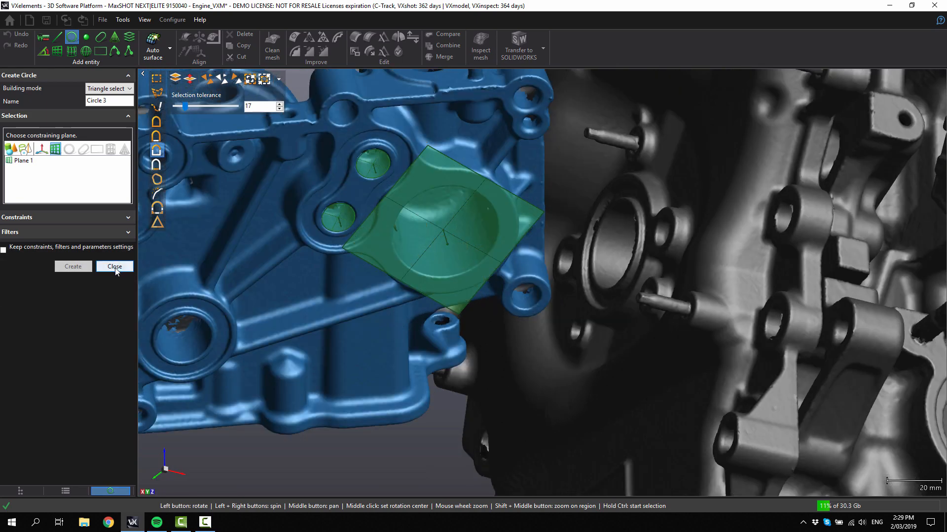
{"action": "left_click", "coordinate": [115, 266]}
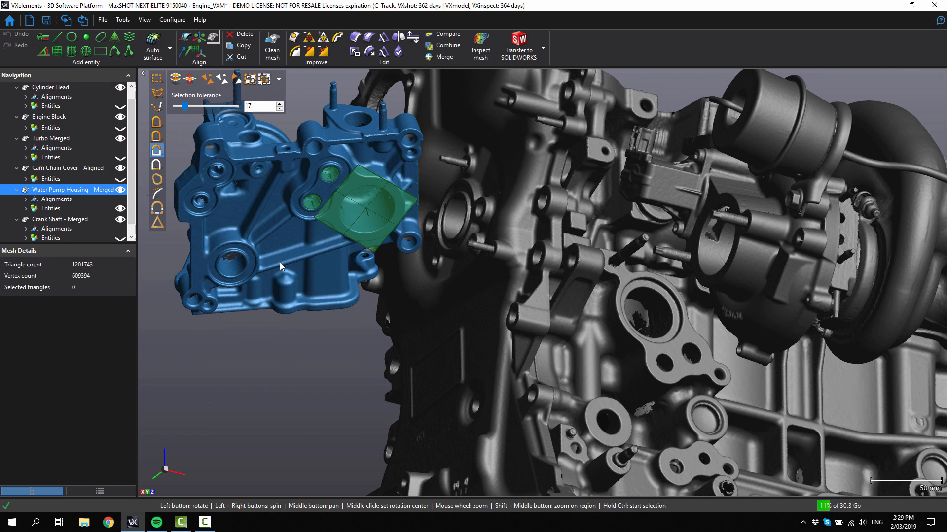
{"action": "mouse_move", "coordinate": [624, 342]}
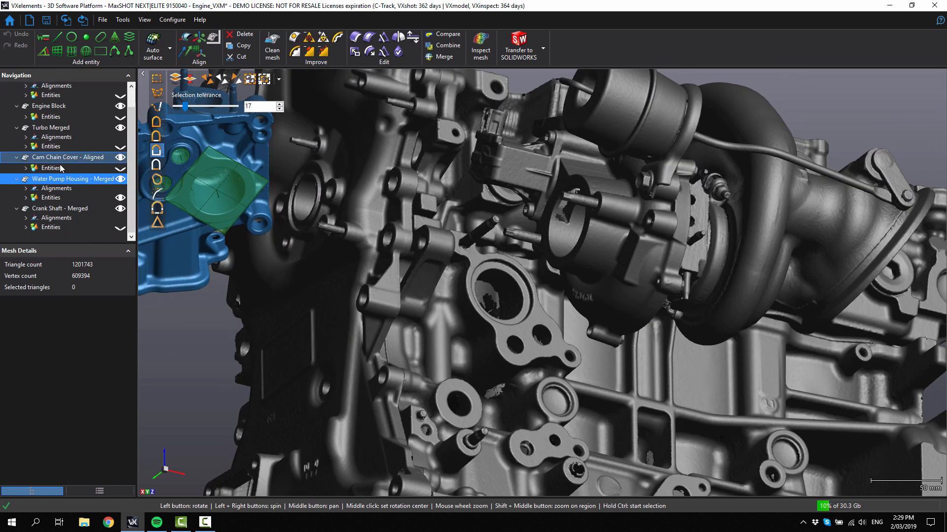
Create Plane 5 fitted to the flat flange mating face
{"action": "left_click", "coordinate": [49, 128]}
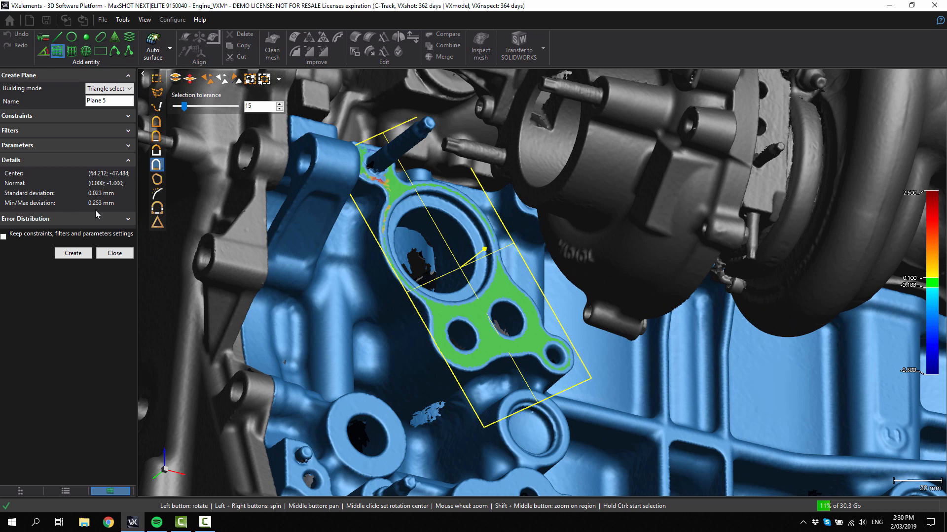
{"action": "mouse_move", "coordinate": [72, 254]}
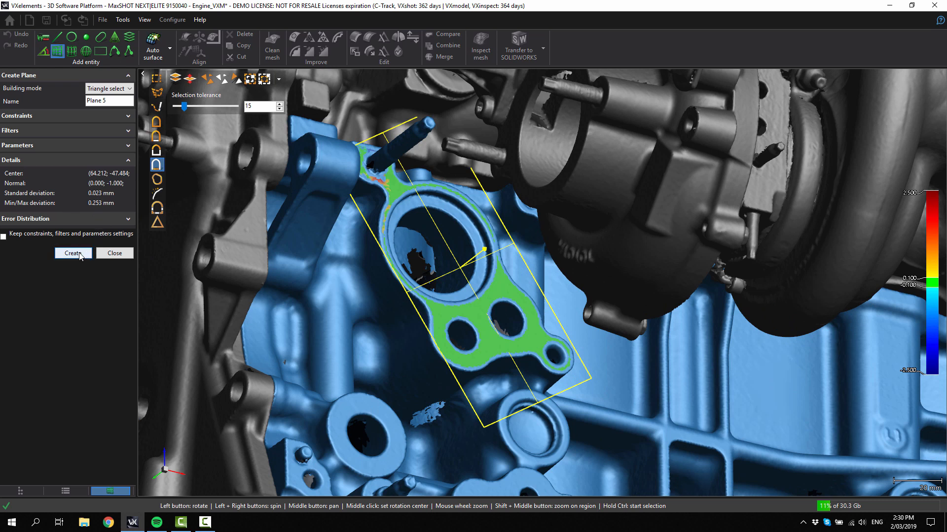
{"action": "left_click", "coordinate": [72, 253]}
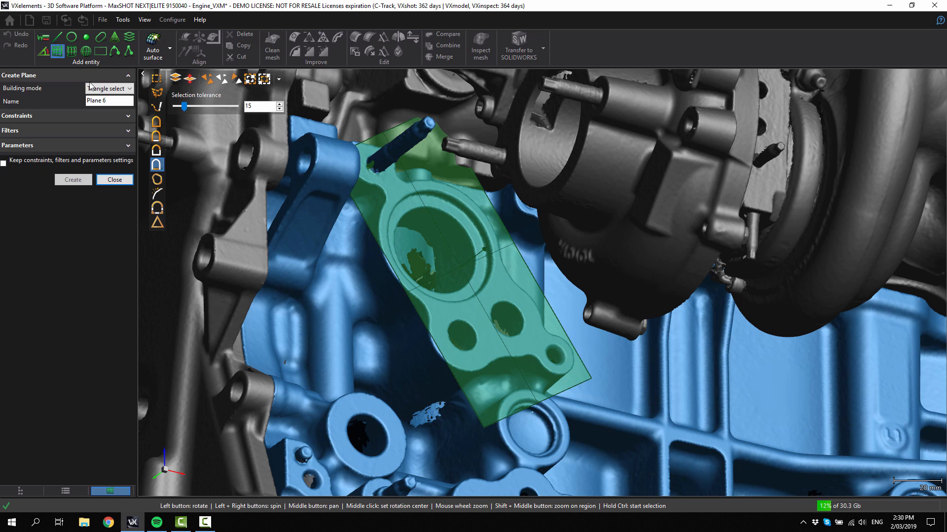
Create Circle 1 and Circle 2 on the flange bolt holes, constrained to Plane 5
{"action": "left_click", "coordinate": [71, 36]}
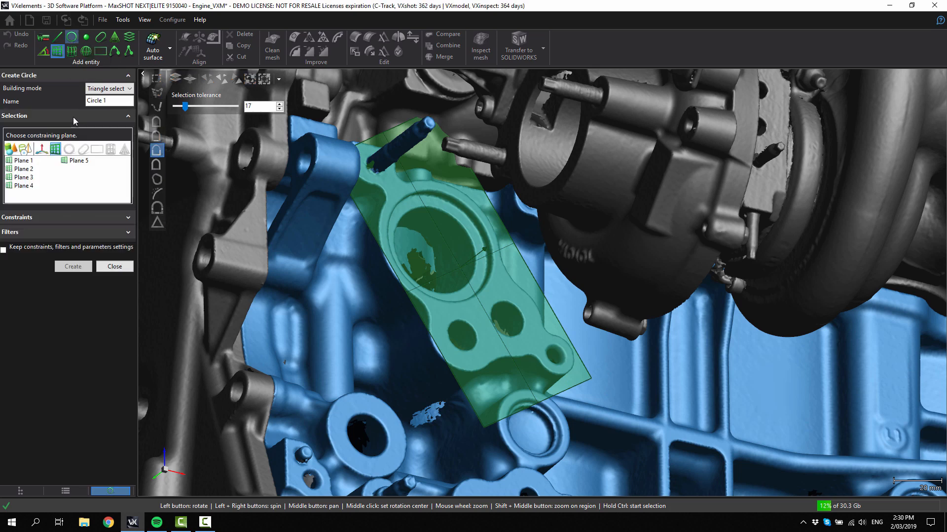
{"action": "left_click", "coordinate": [79, 159]}
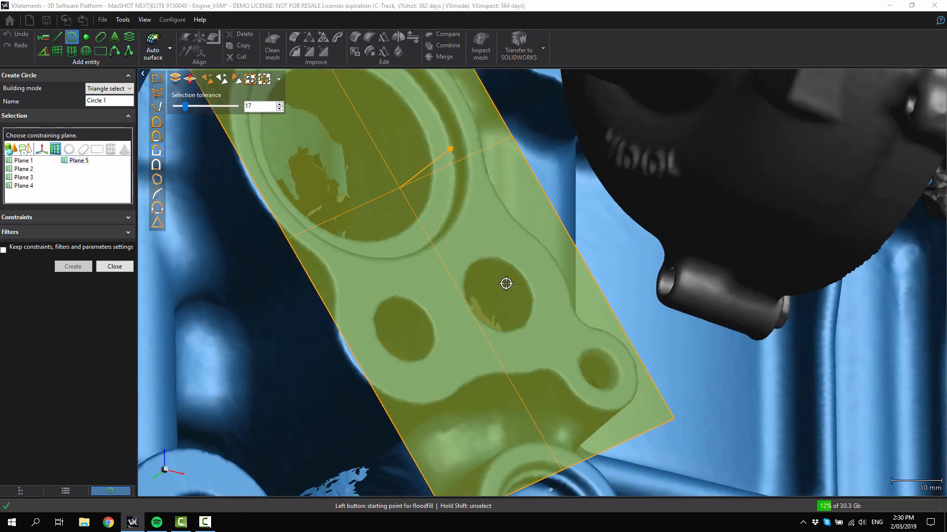
{"action": "left_click", "coordinate": [506, 284]}
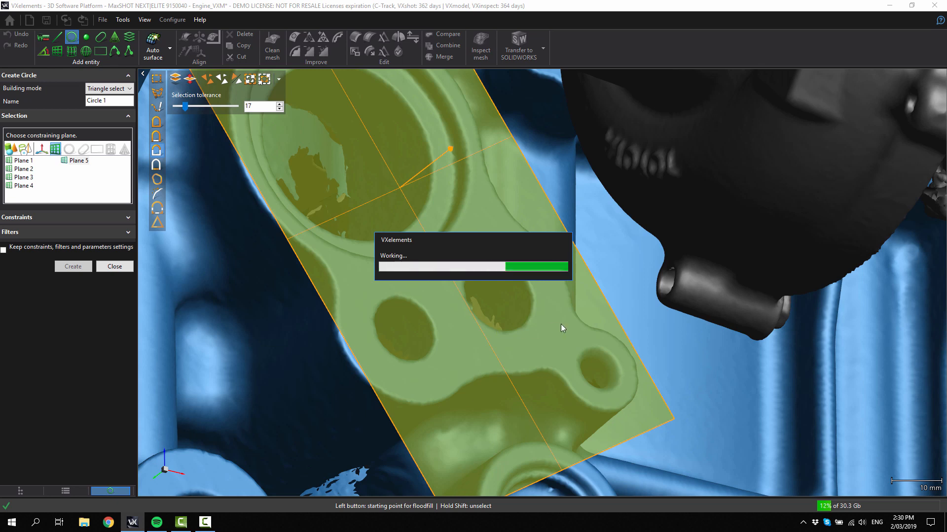
{"action": "left_click", "coordinate": [495, 295]}
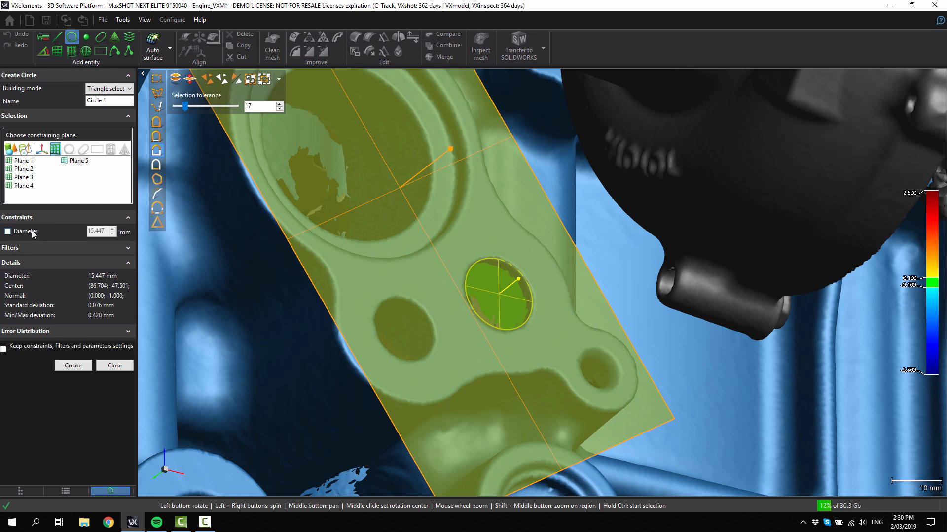
{"action": "mouse_move", "coordinate": [139, 246]}
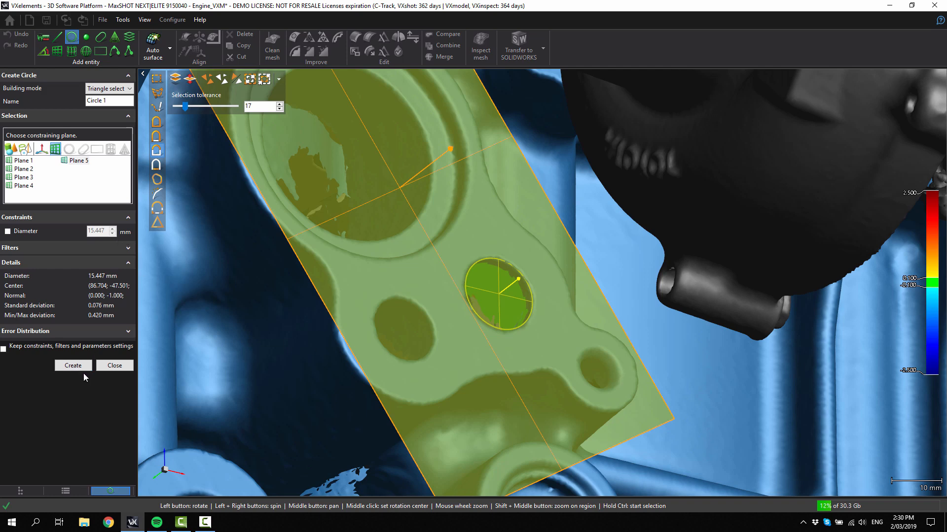
{"action": "left_click", "coordinate": [72, 364]}
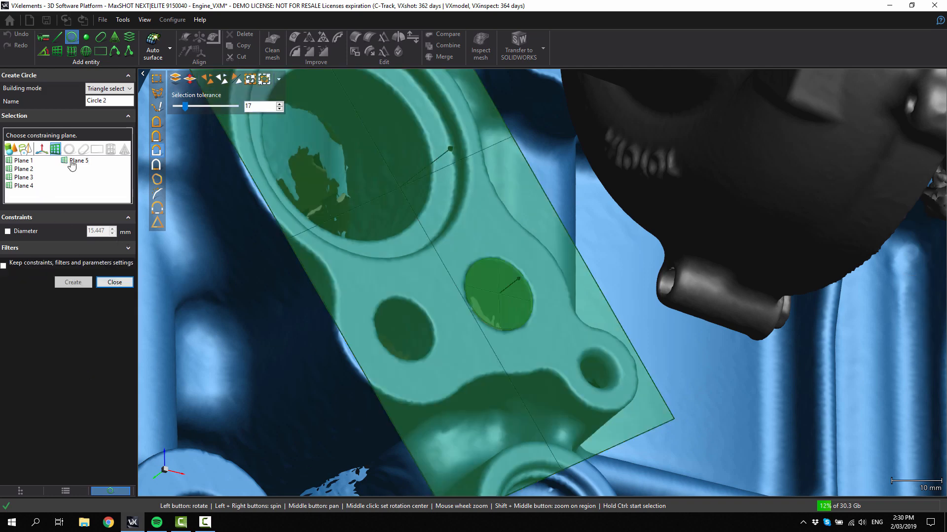
{"action": "left_click", "coordinate": [404, 330]}
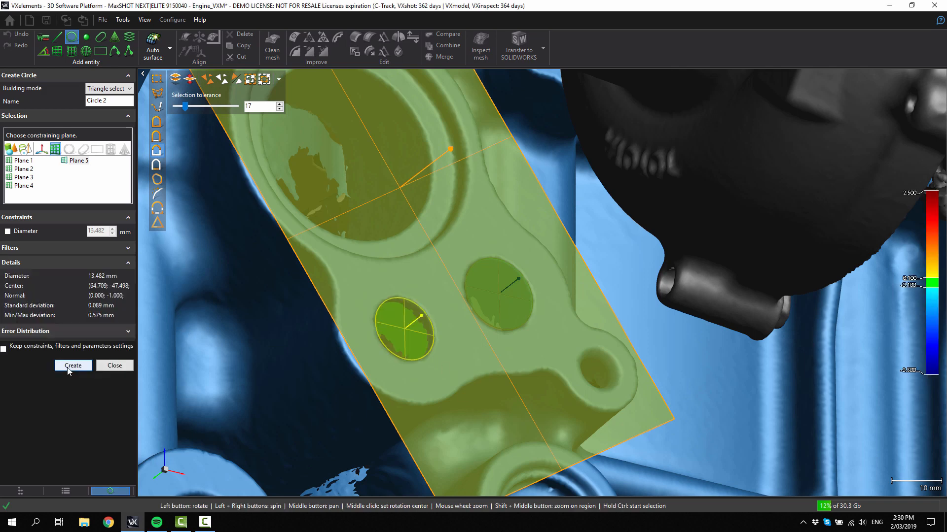
{"action": "left_click", "coordinate": [71, 365]}
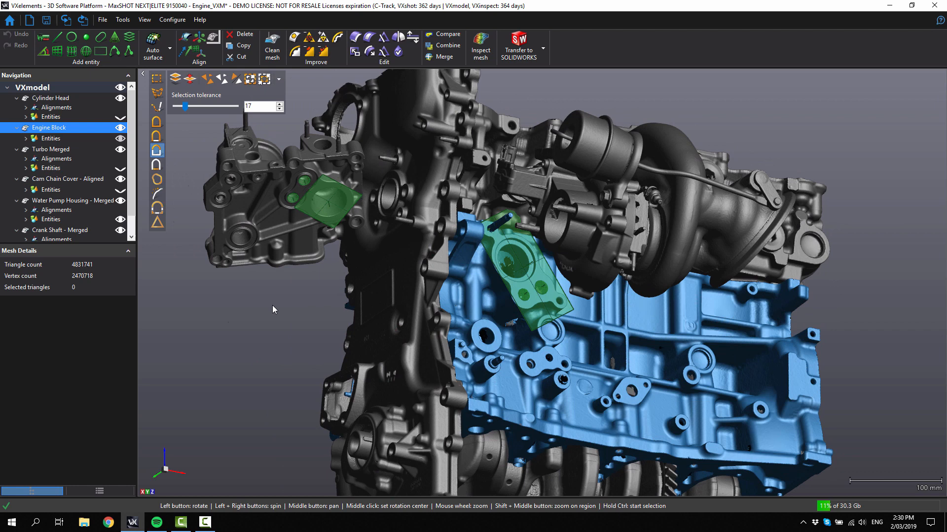
Make Water Pump Housing - Merged the active mesh in the Navigation tree
{"action": "scroll", "scroll_direction": "down", "scroll_amount": 3}
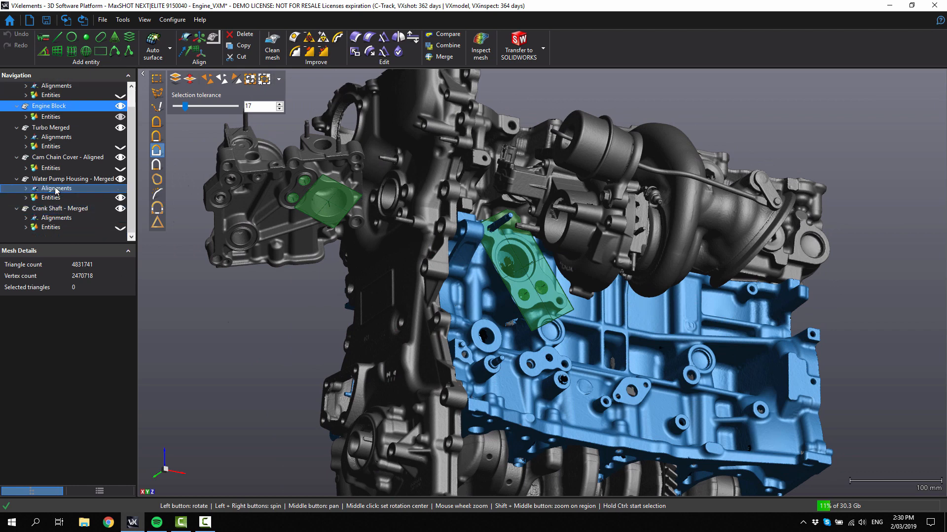
{"action": "left_click", "coordinate": [72, 178]}
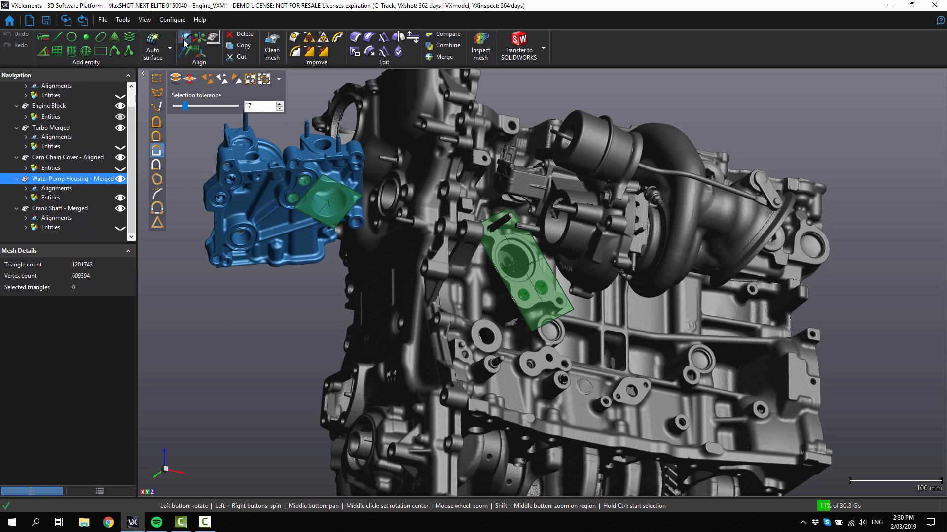
{"action": "mouse_move", "coordinate": [187, 38]}
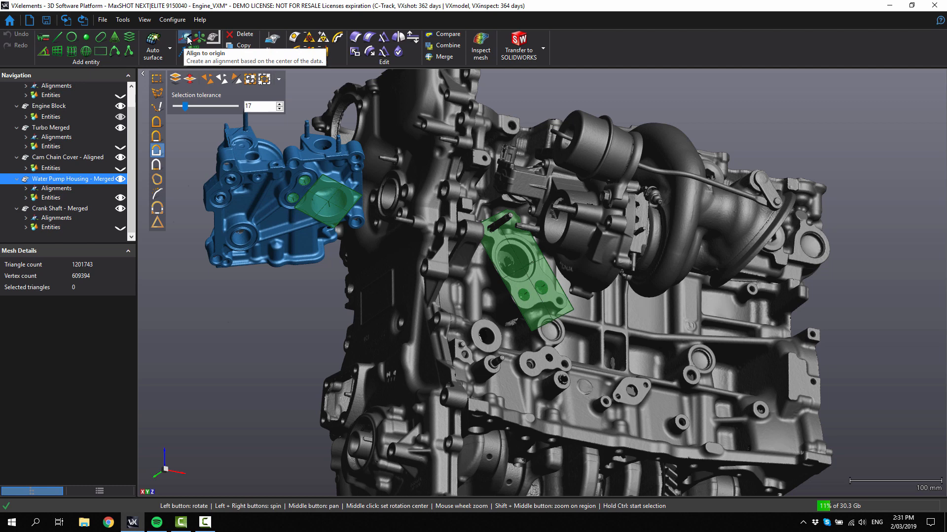
{"action": "mouse_move", "coordinate": [199, 46]}
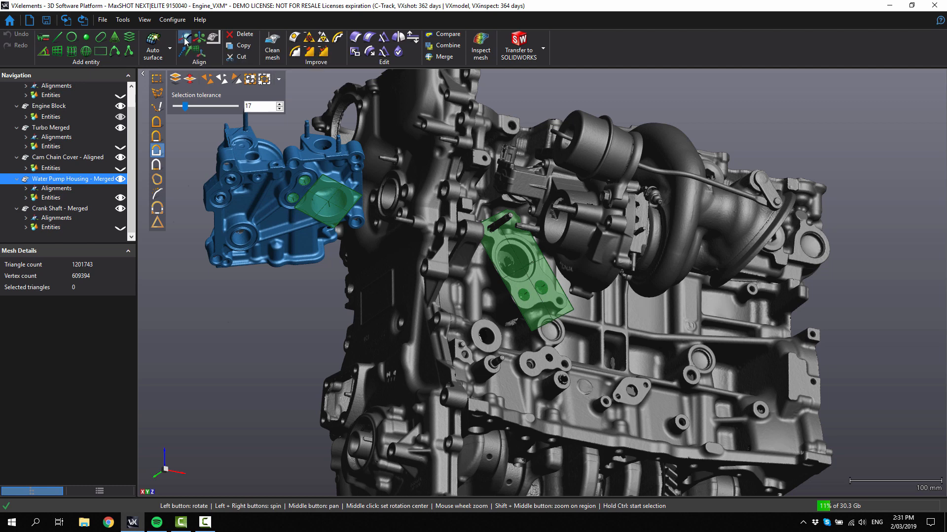
{"action": "mouse_move", "coordinate": [201, 37]}
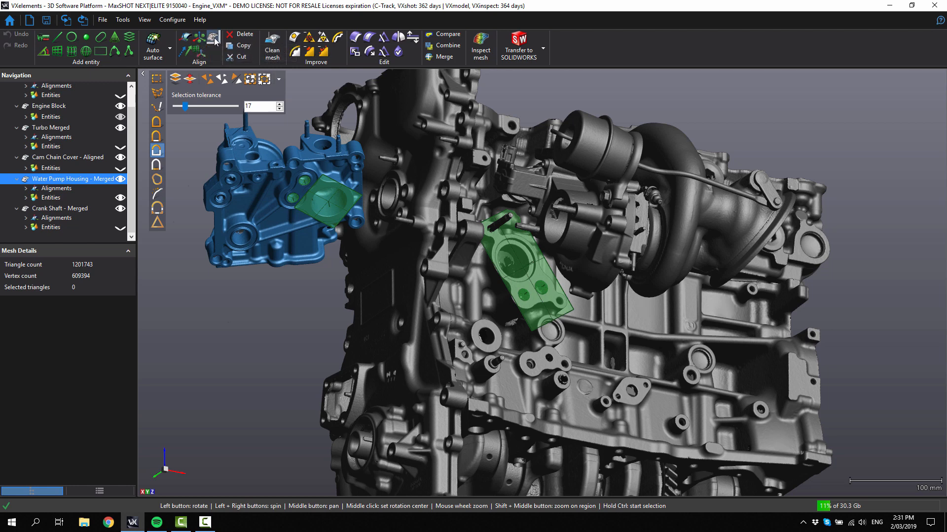
{"action": "mouse_move", "coordinate": [214, 39]}
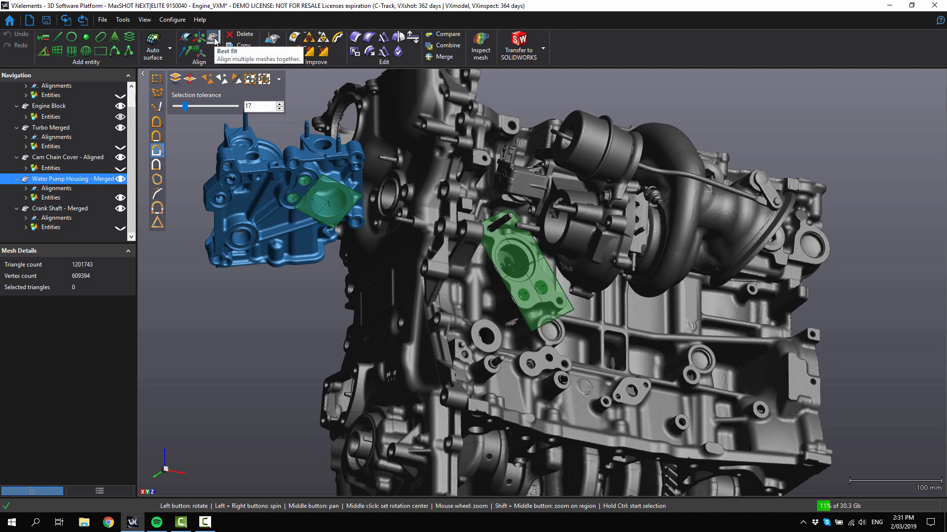
{"action": "mouse_move", "coordinate": [194, 41]}
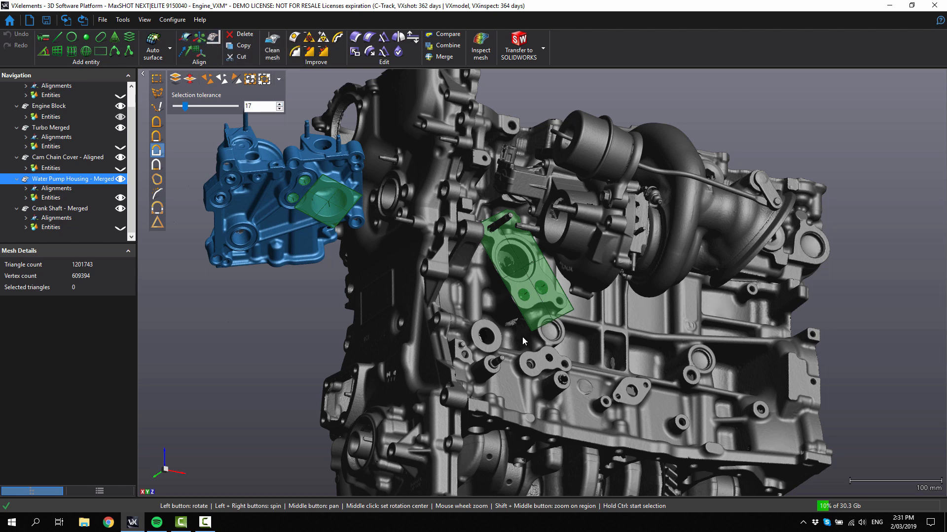
{"action": "mouse_move", "coordinate": [274, 164]}
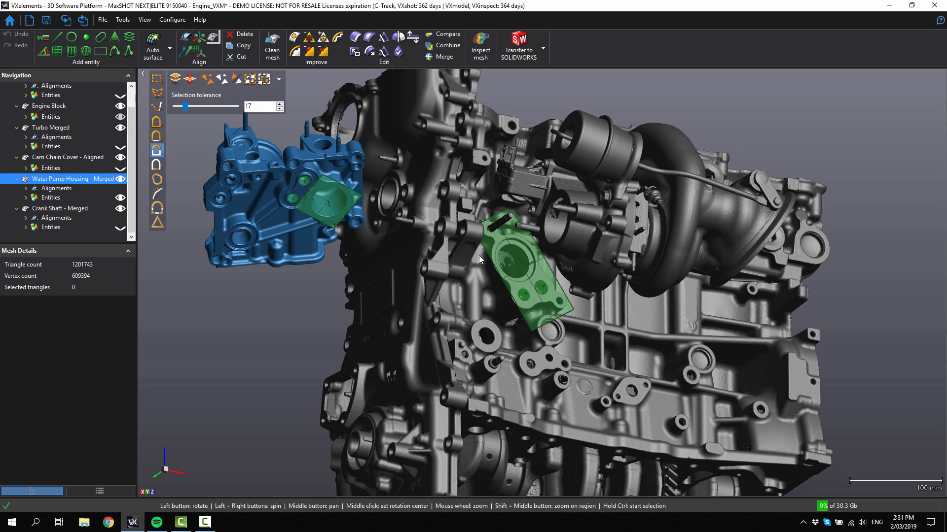
{"action": "mouse_move", "coordinate": [520, 289]}
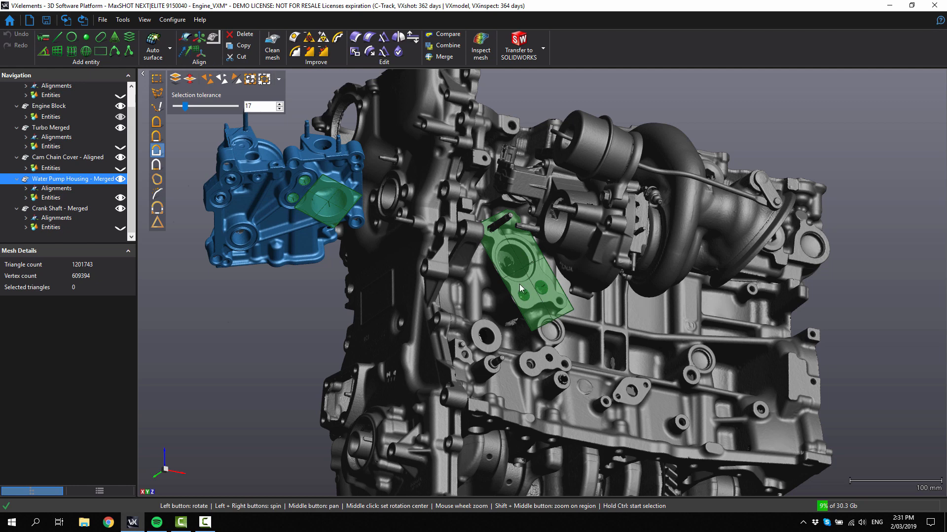
{"action": "mouse_move", "coordinate": [188, 54]}
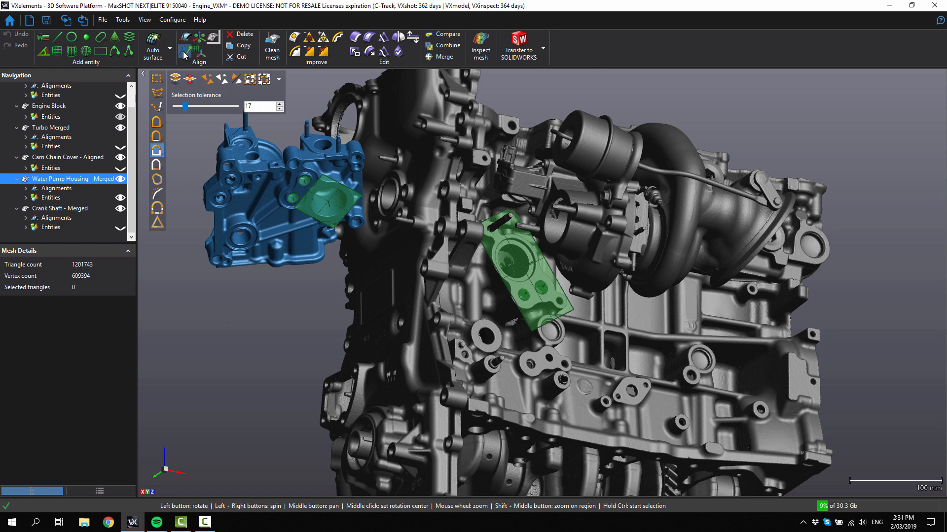
{"action": "mouse_move", "coordinate": [196, 50]}
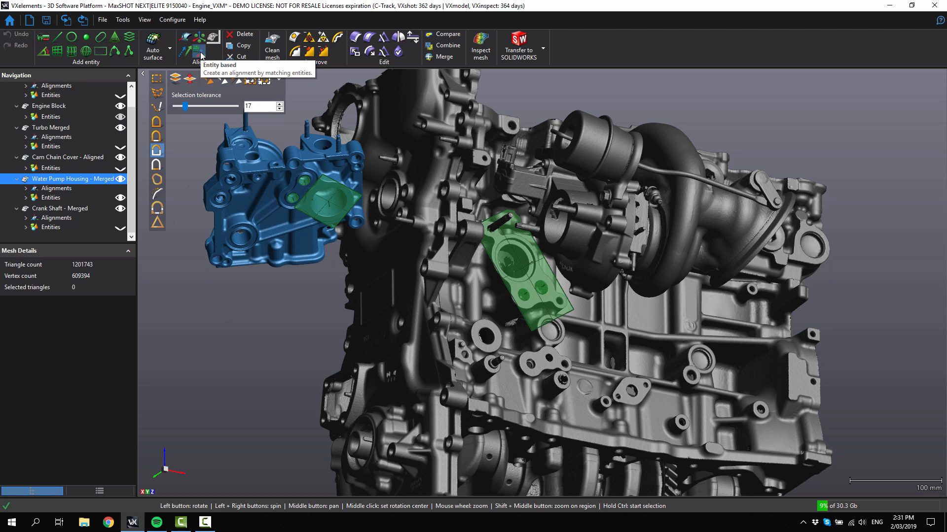
Start an entity-based alignment with Engine Block fixed and align Plane 1 onto Plane 5
{"action": "left_click", "coordinate": [200, 46]}
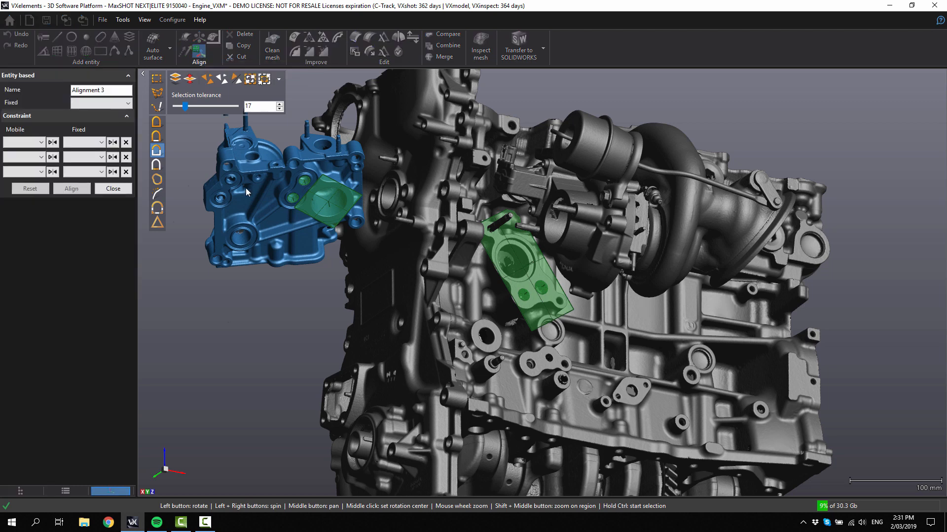
{"action": "left_click", "coordinate": [127, 103]}
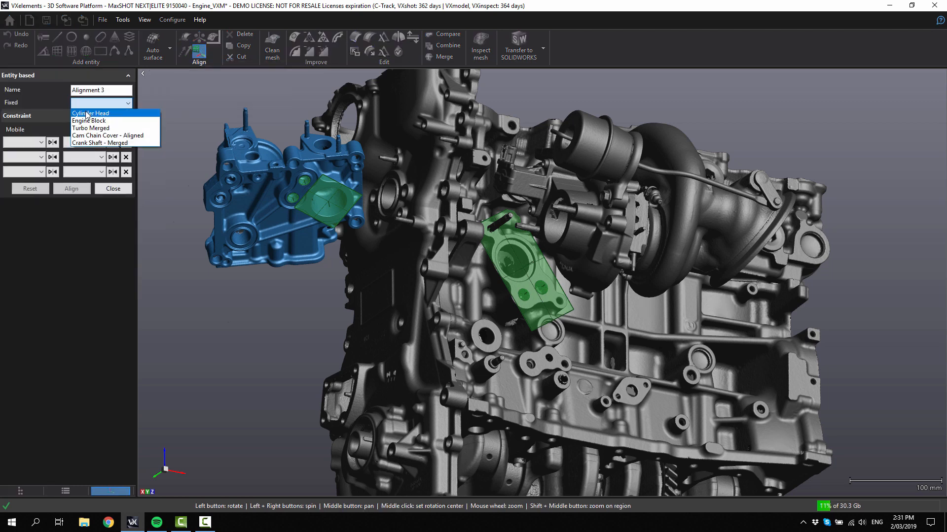
{"action": "mouse_move", "coordinate": [89, 120]}
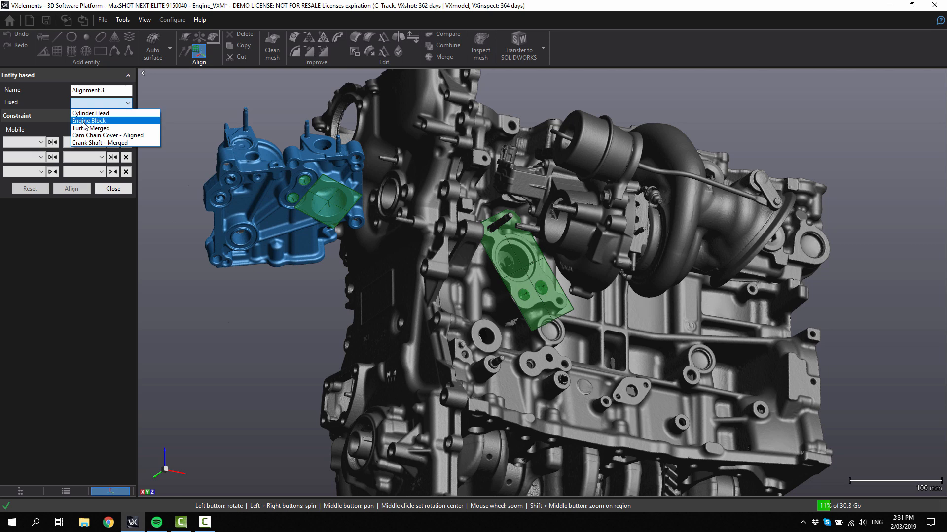
{"action": "left_click", "coordinate": [88, 120]}
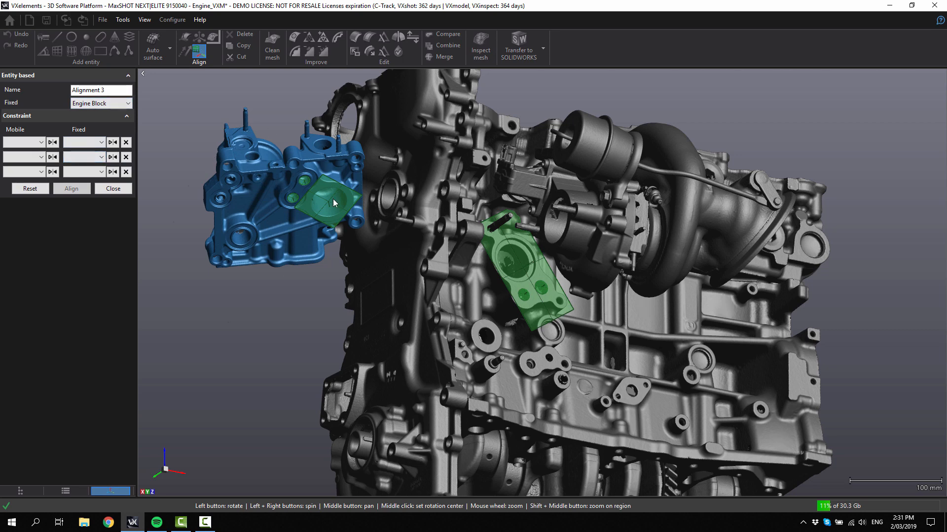
{"action": "mouse_move", "coordinate": [302, 248]}
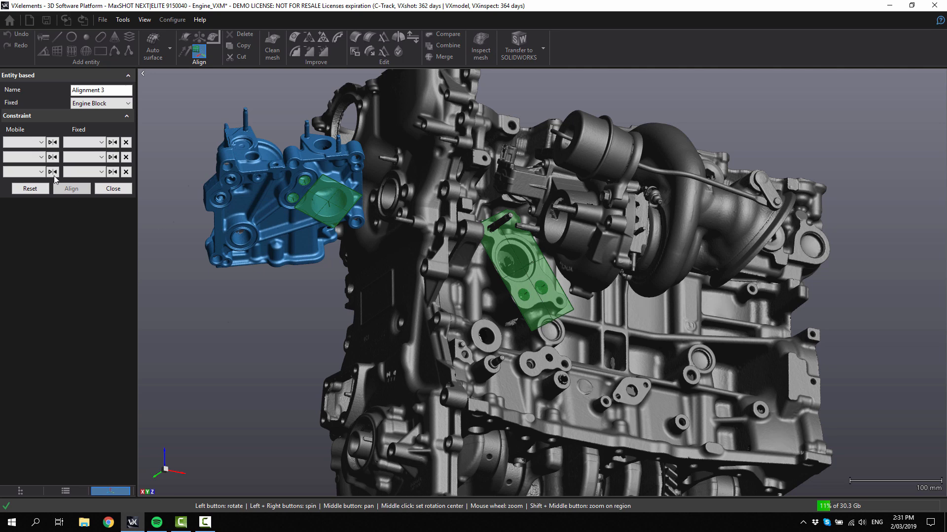
{"action": "left_click", "coordinate": [23, 142]}
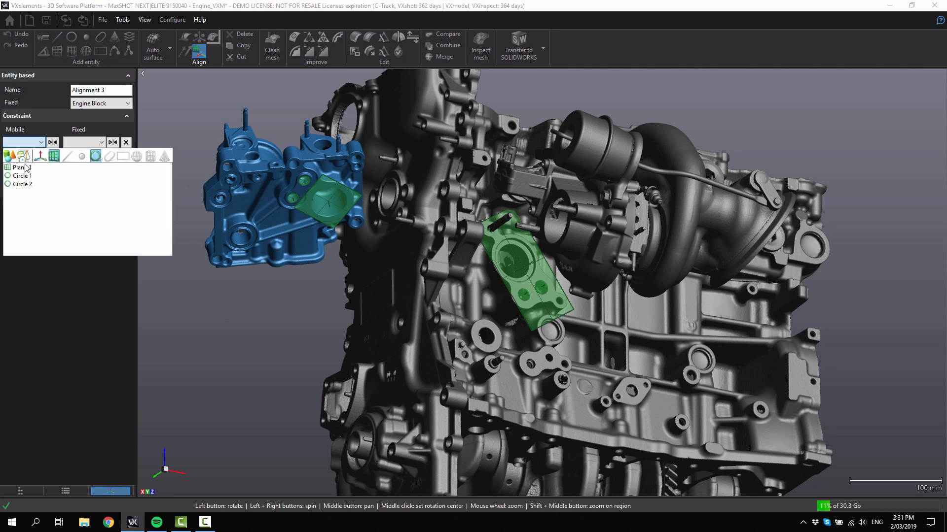
{"action": "left_click", "coordinate": [17, 168]}
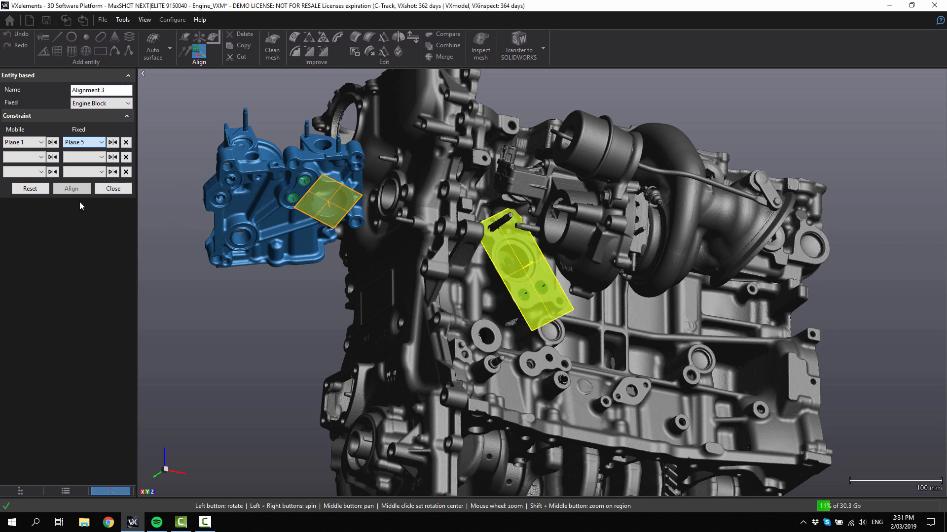
{"action": "left_click", "coordinate": [71, 188]}
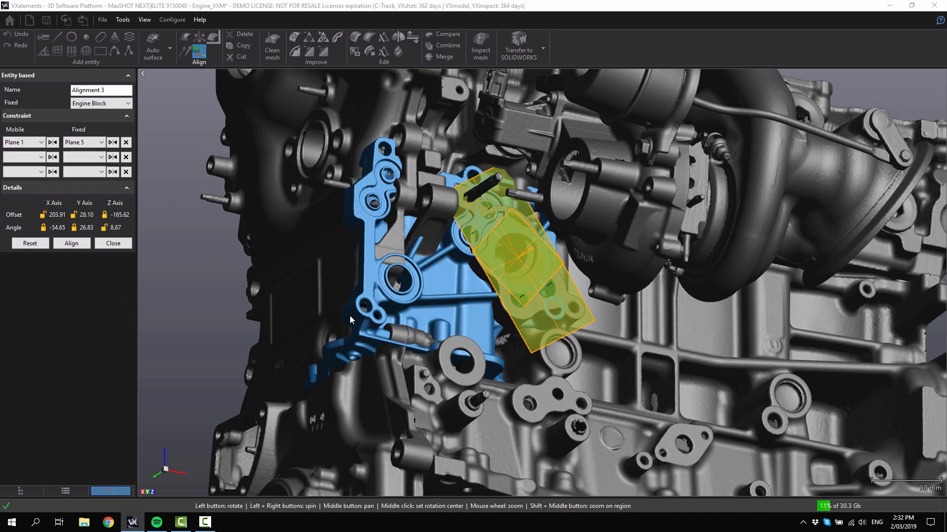
{"action": "mouse_move", "coordinate": [408, 307]}
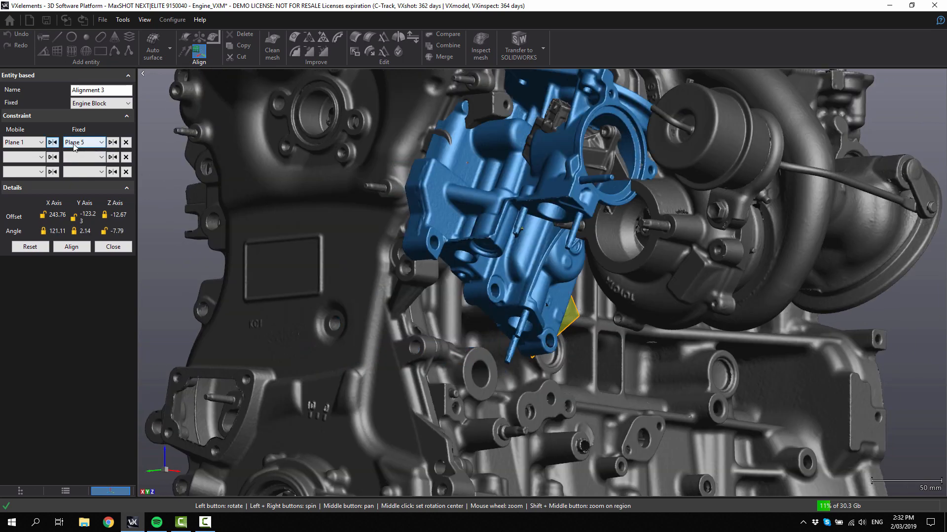
Add Circle 1→Circle 2 and Circle 2→Circle 1 constraint pairs, swapping fixed circles after the warning, and align
{"action": "left_click", "coordinate": [21, 156]}
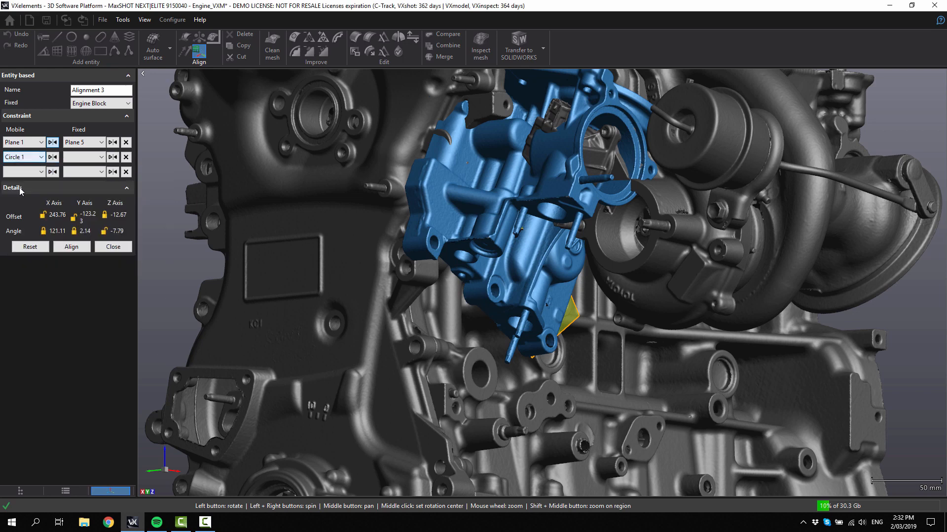
{"action": "left_click", "coordinate": [83, 170]}
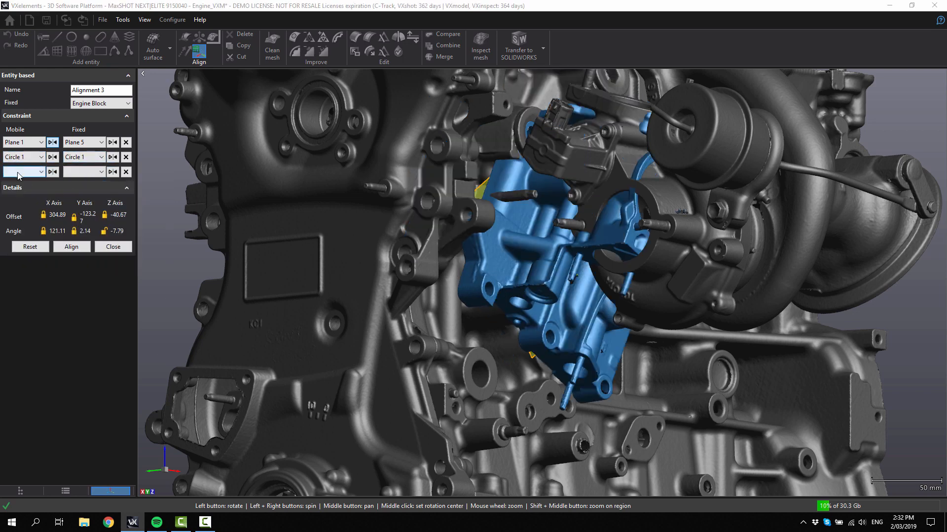
{"action": "left_click", "coordinate": [23, 172]}
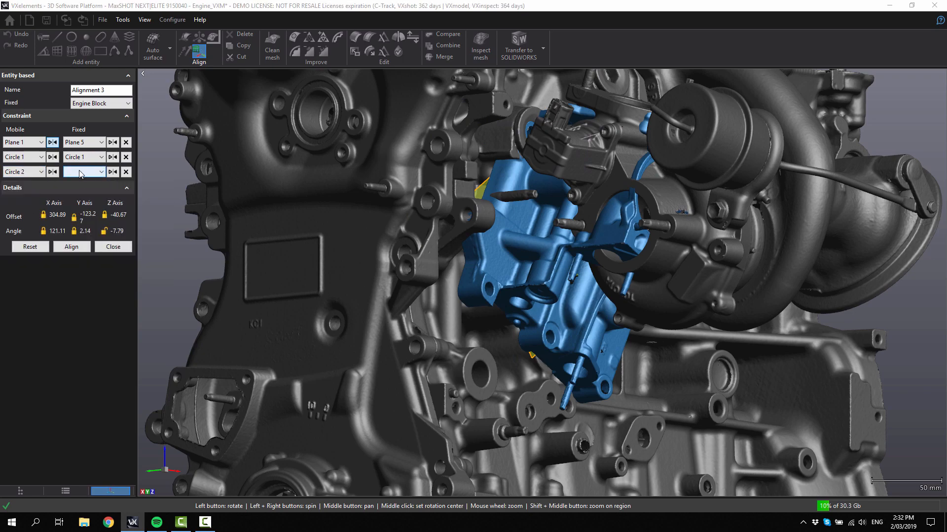
{"action": "left_click", "coordinate": [80, 172]}
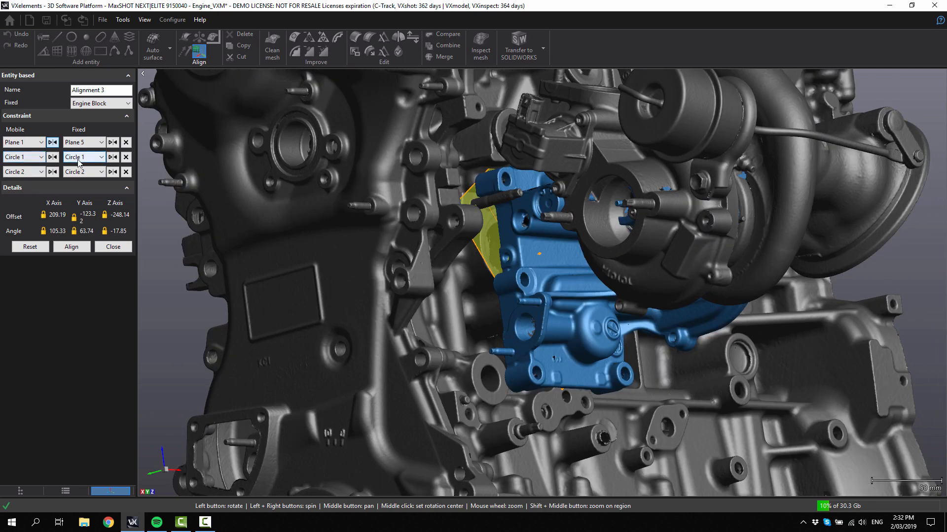
{"action": "left_click", "coordinate": [81, 157]}
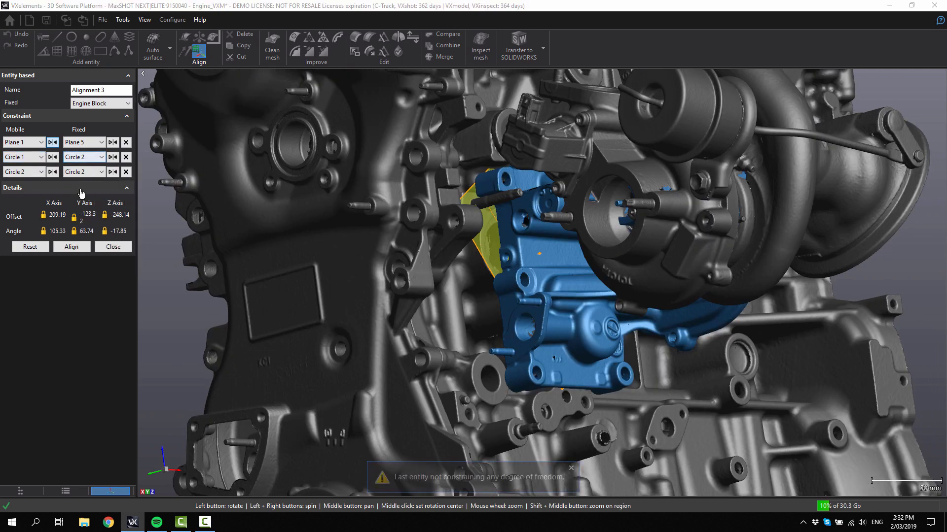
{"action": "left_click", "coordinate": [126, 172]}
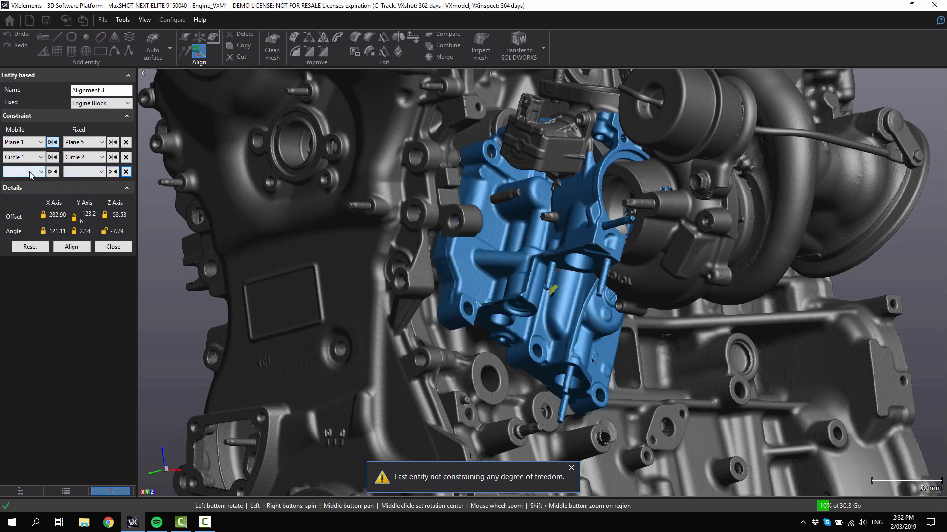
{"action": "left_click", "coordinate": [42, 171]}
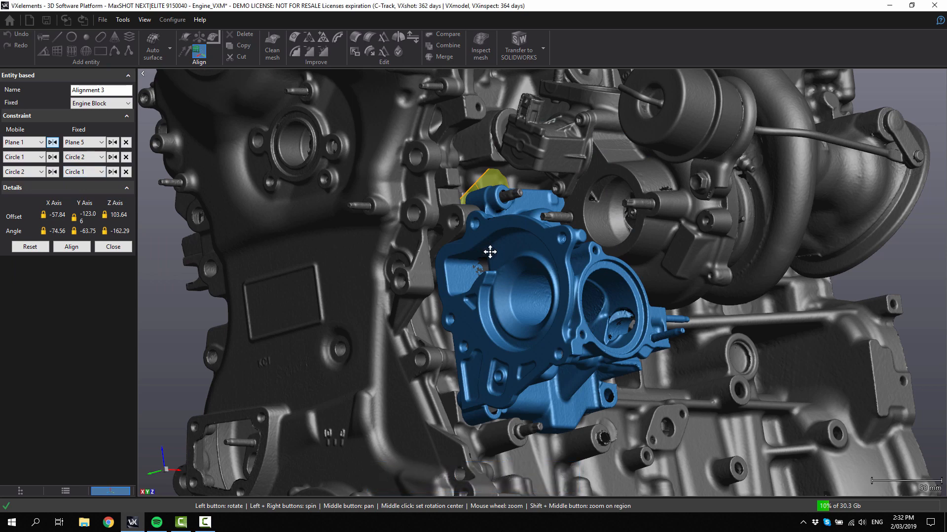
{"action": "scroll", "scroll_direction": "up", "scroll_amount": 3}
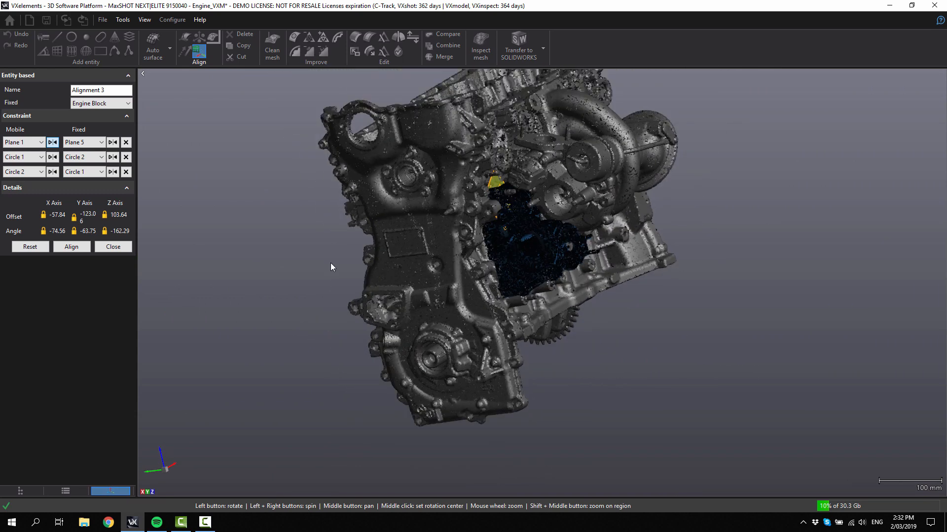
Close the alignment tool and inspect the engine from the X- and Y+ predefined views
{"action": "left_click", "coordinate": [112, 247]}
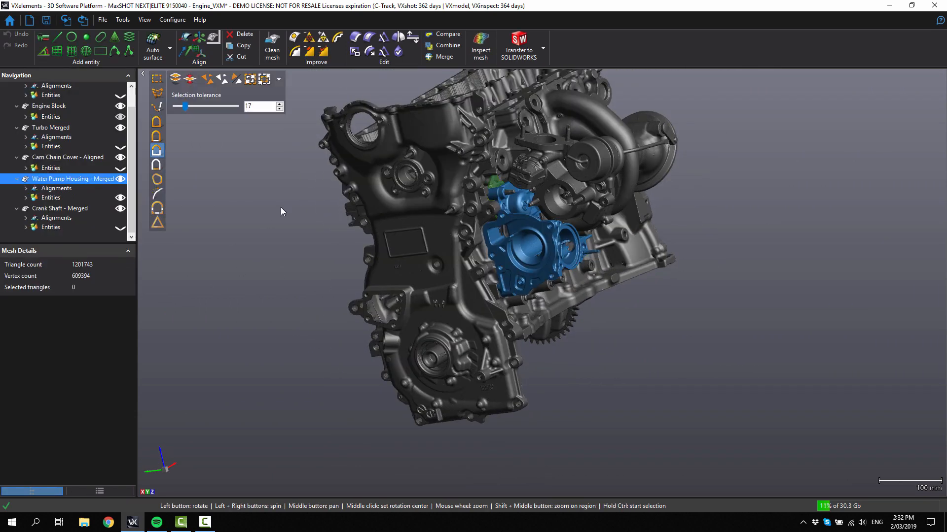
{"action": "right_click", "coordinate": [281, 211]}
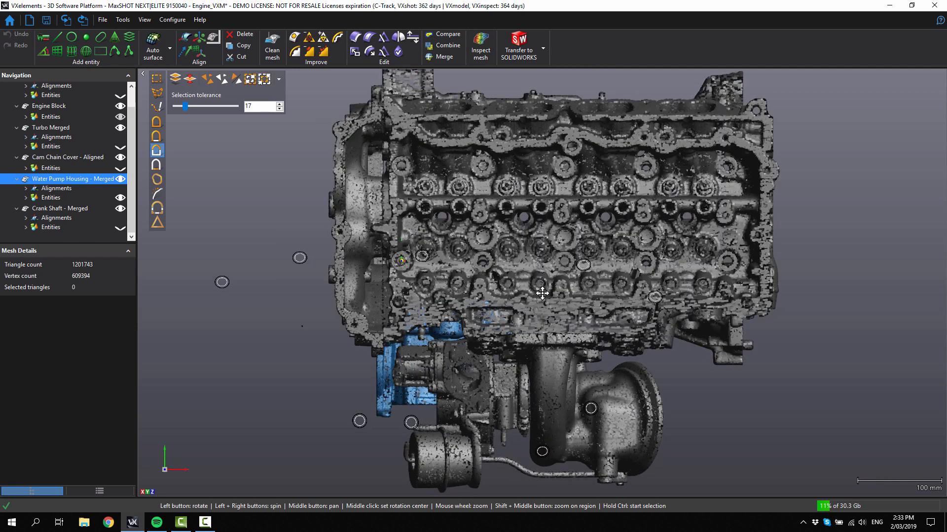
{"action": "scroll", "scroll_direction": "down", "scroll_amount": 3}
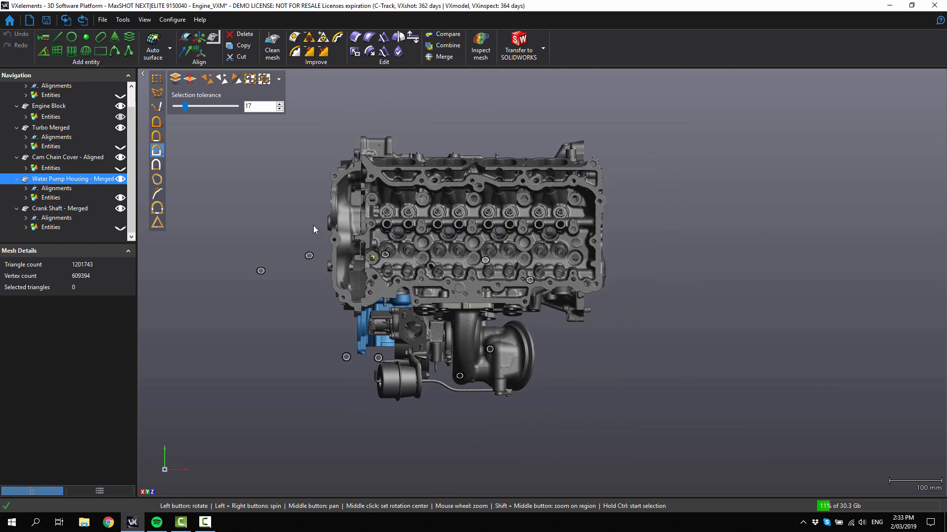
{"action": "right_click", "coordinate": [314, 230]}
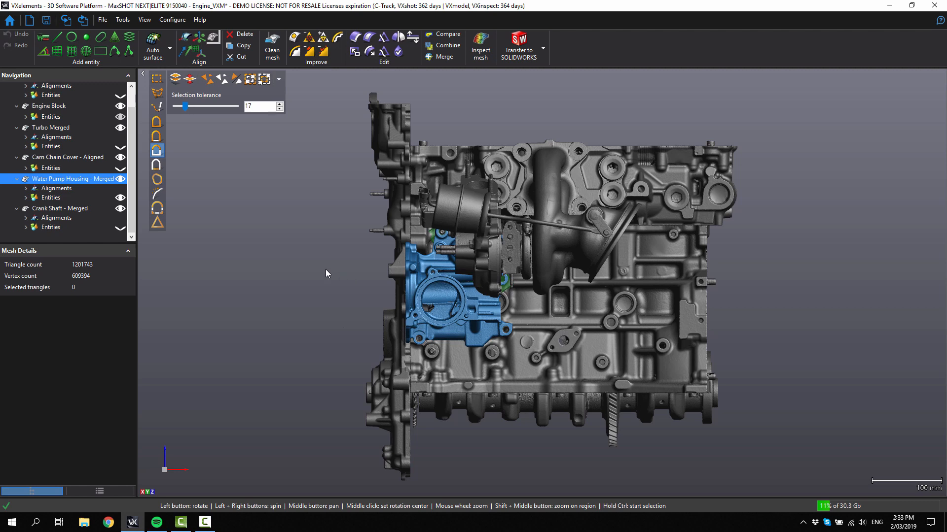
{"action": "right_click", "coordinate": [326, 273]}
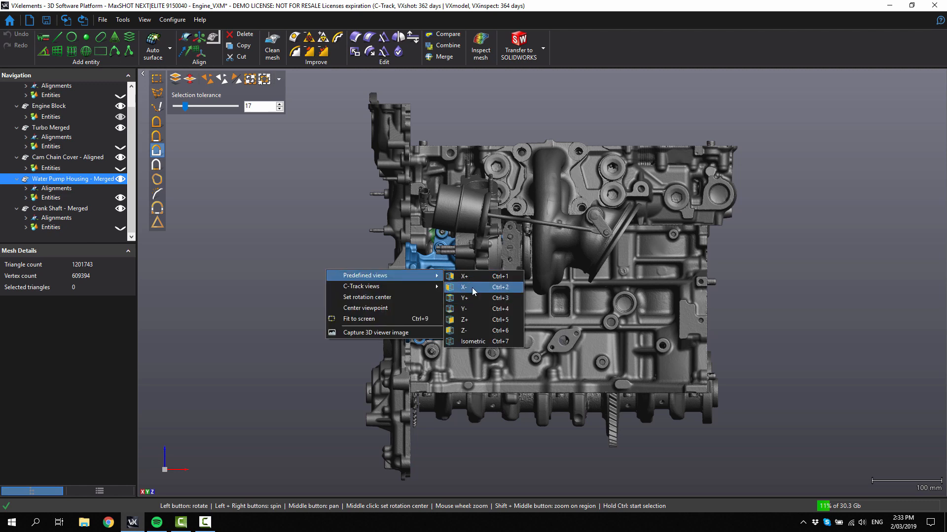
{"action": "left_click", "coordinate": [464, 287]}
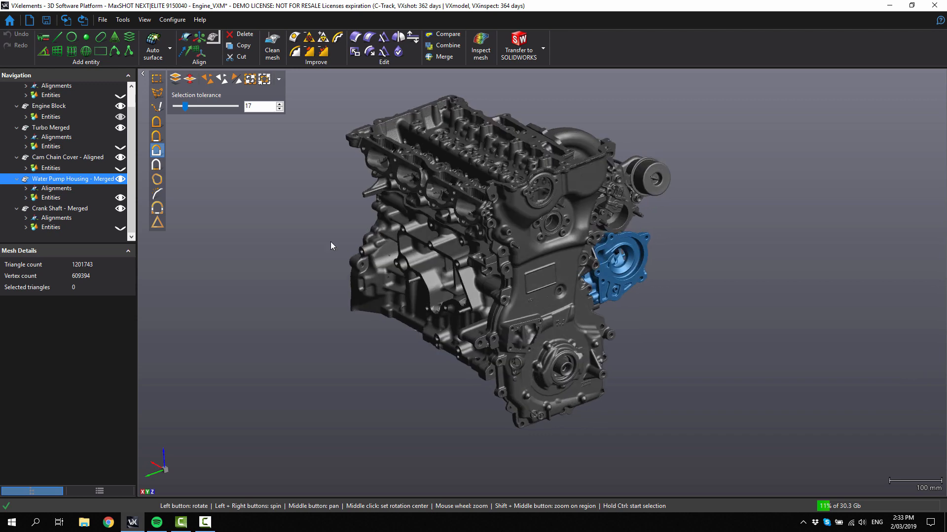
{"action": "right_click", "coordinate": [330, 246]}
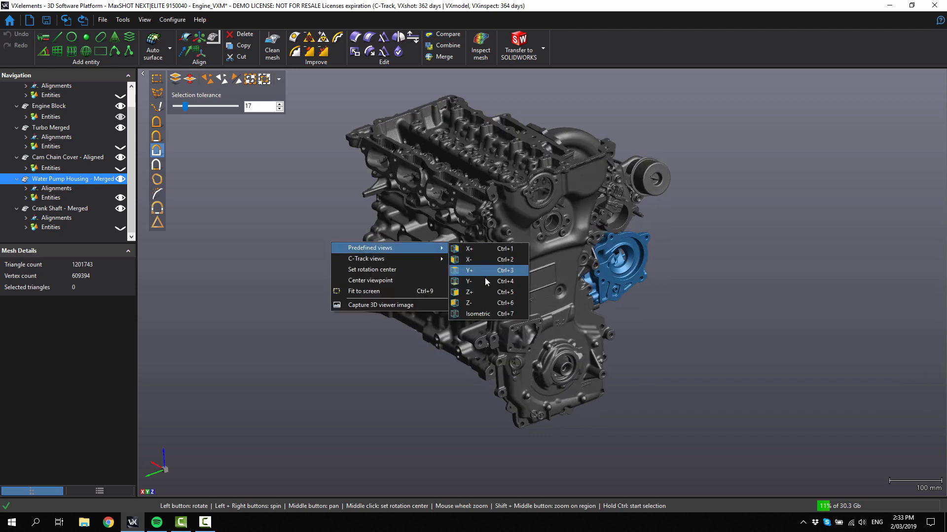
{"action": "left_click", "coordinate": [468, 270]}
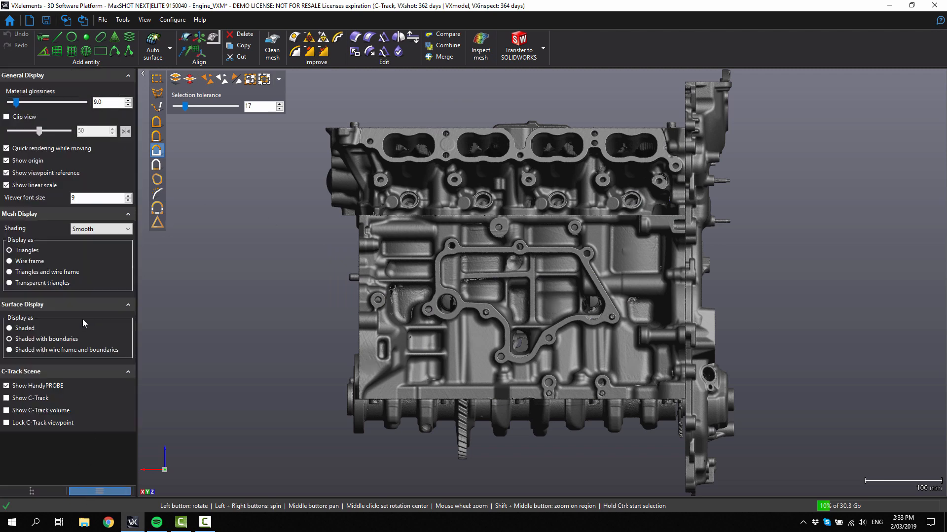
Enable Clip view and square the section through the housing-to-block joint to a standard axis
{"action": "left_click", "coordinate": [6, 117]}
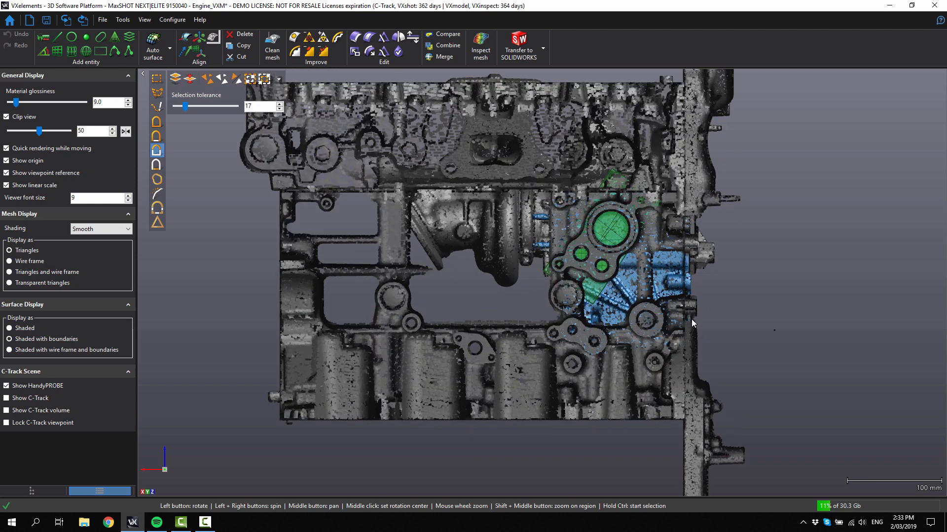
{"action": "scroll", "scroll_direction": "up", "scroll_amount": 3}
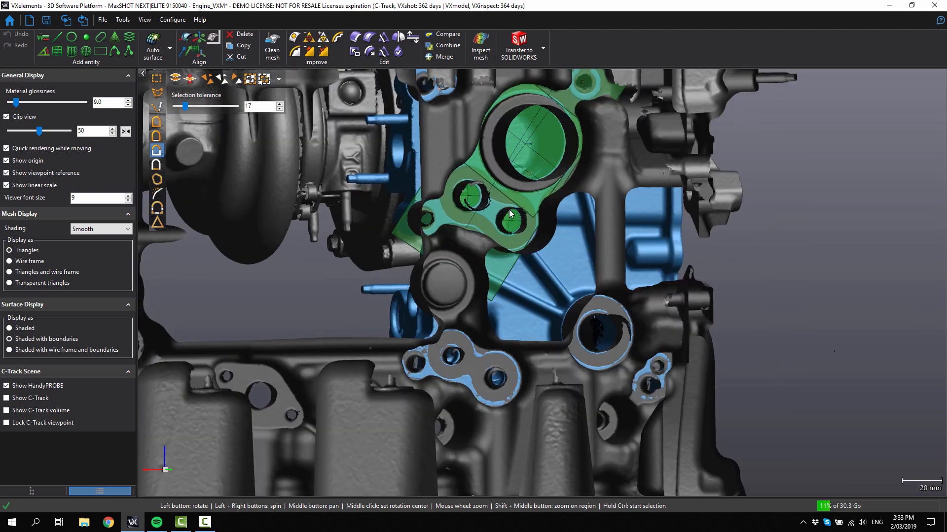
{"action": "scroll", "scroll_direction": "down", "scroll_amount": 3}
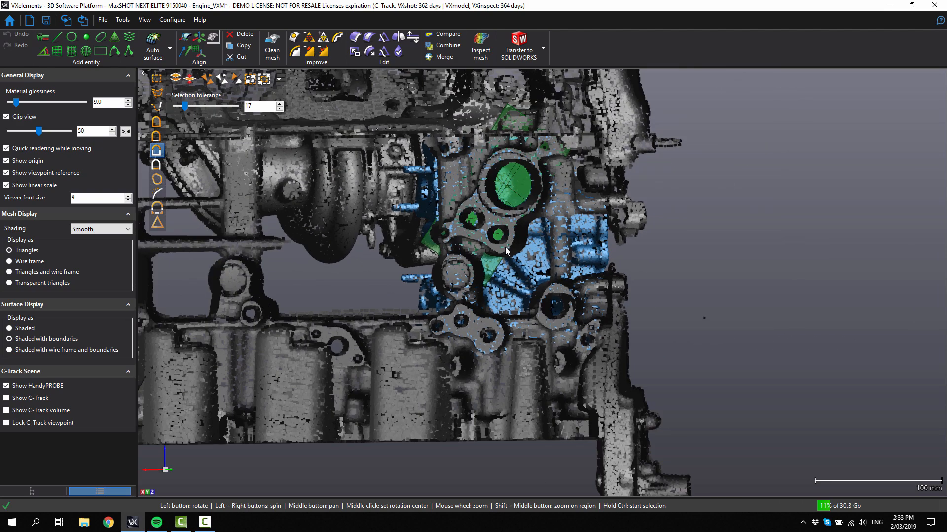
{"action": "right_click", "coordinate": [505, 251]}
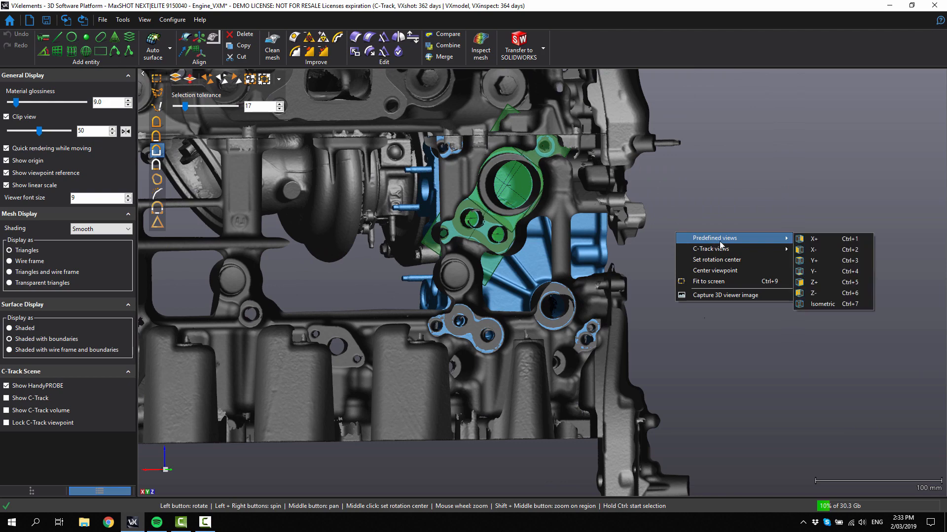
{"action": "mouse_move", "coordinate": [819, 261]}
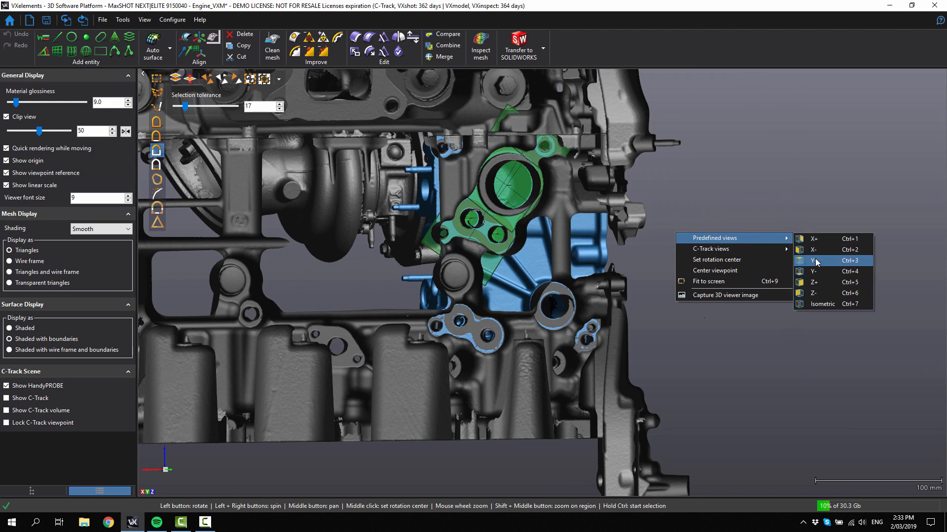
{"action": "left_click", "coordinate": [814, 260]}
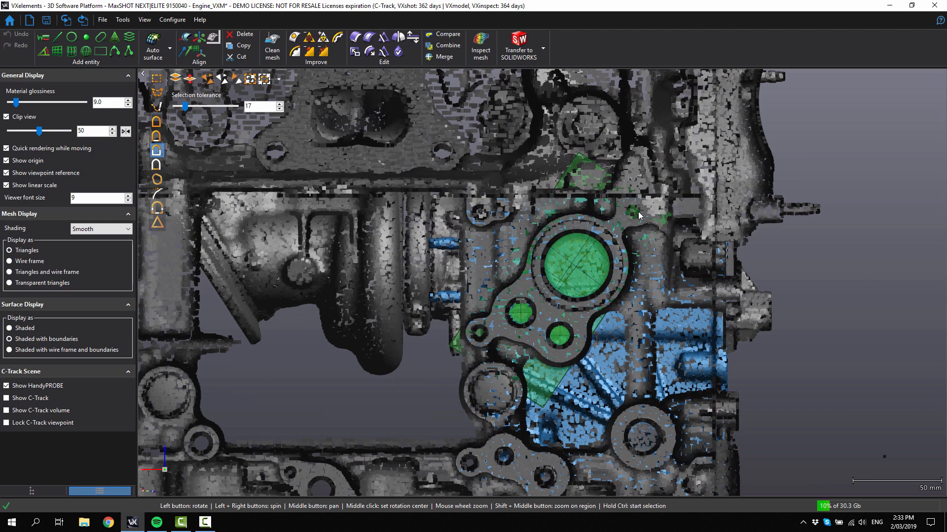